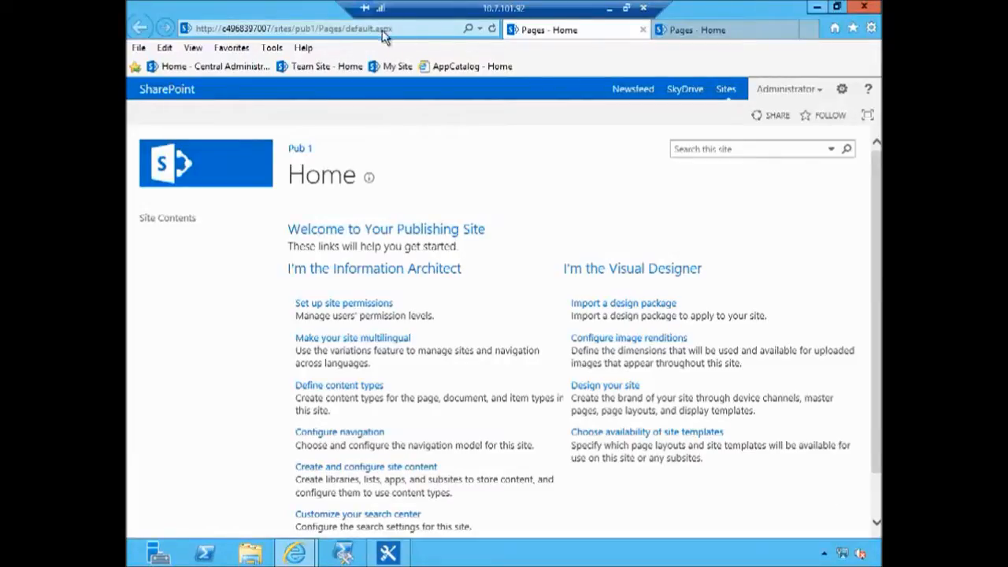
{"action": "mouse_move", "coordinate": [744, 16]}
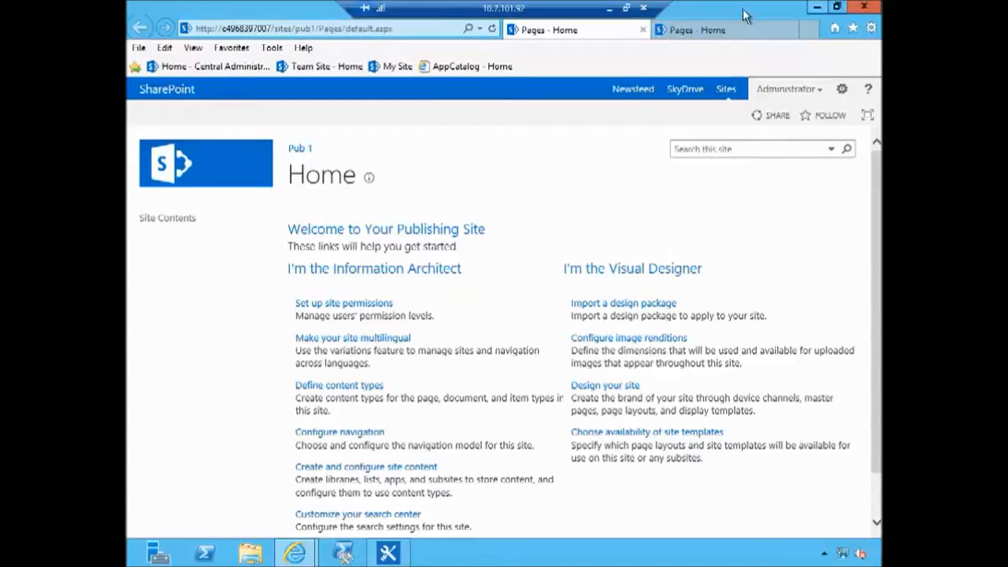
Step: Open seattle.html from Master Pages, add 'This is a sample text' before s4-workspace, and save
{"action": "left_click", "coordinate": [712, 30]}
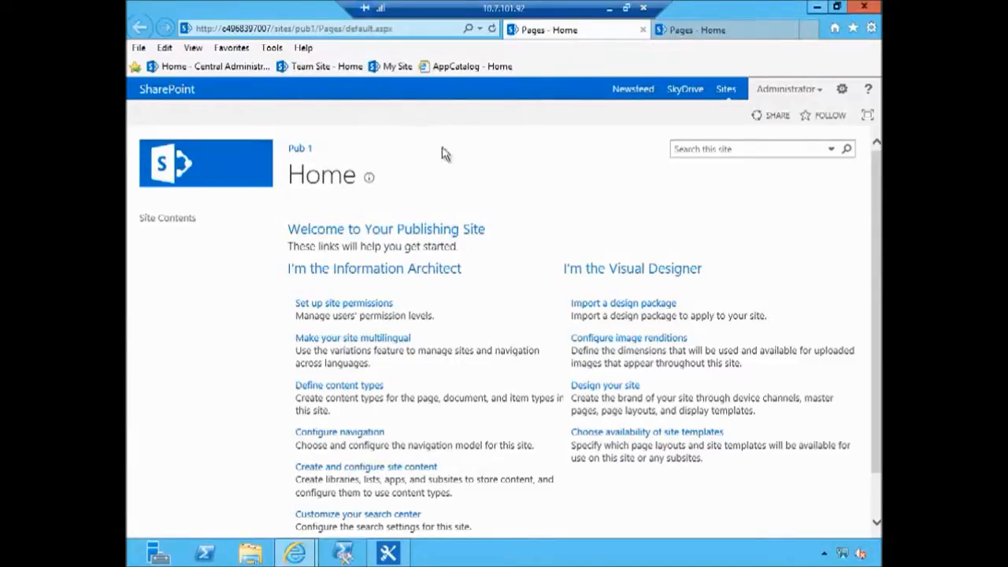
{"action": "mouse_move", "coordinate": [437, 376]}
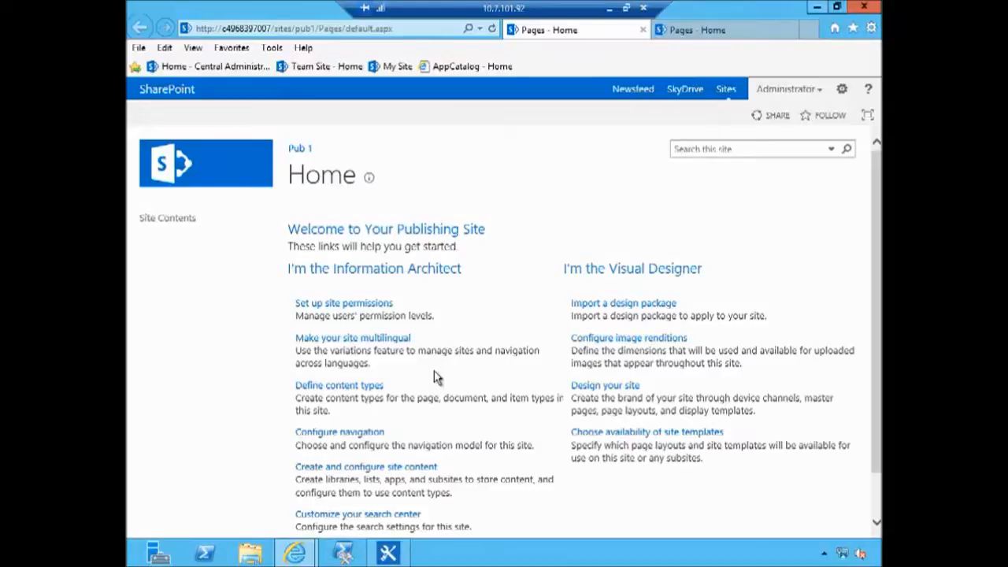
{"action": "mouse_move", "coordinate": [616, 191]}
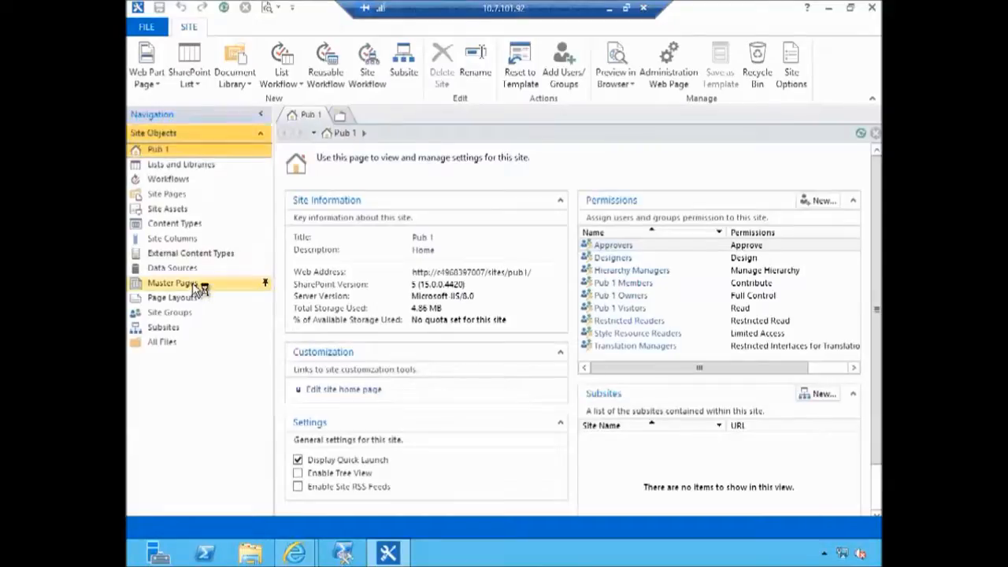
{"action": "left_click", "coordinate": [171, 283]}
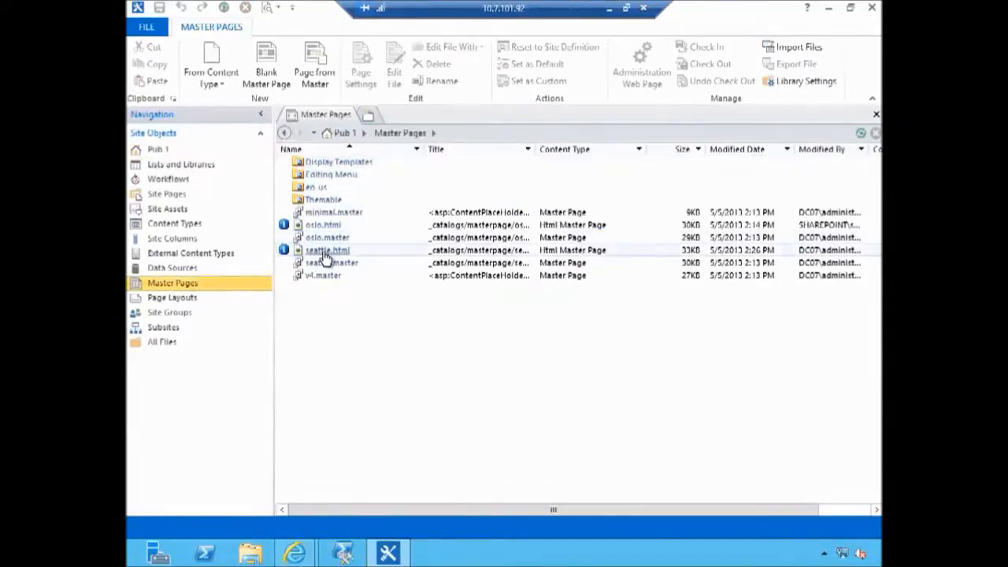
{"action": "double_click", "coordinate": [328, 250]}
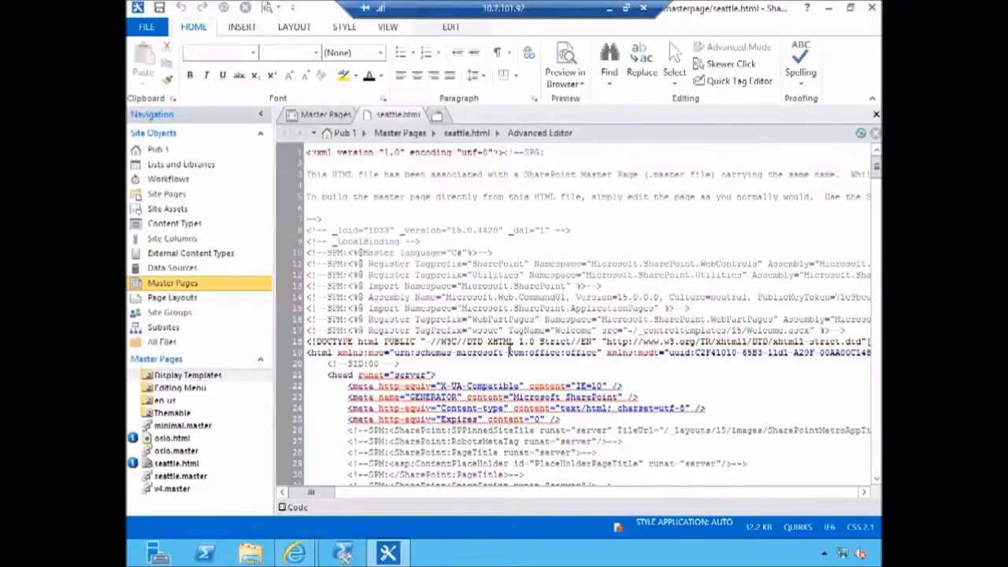
{"action": "scroll", "scroll_direction": "down", "scroll_amount": 3}
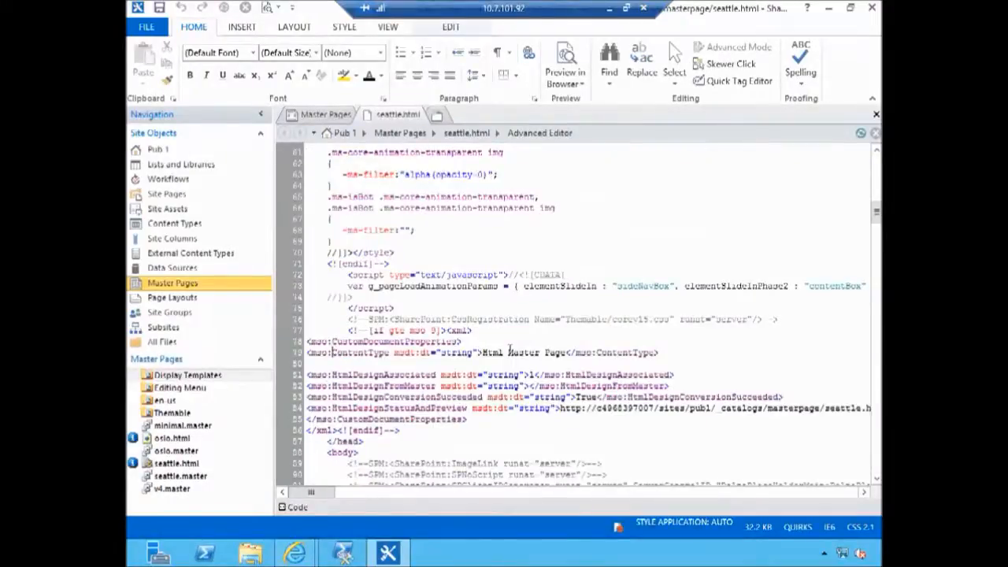
{"action": "scroll", "scroll_direction": "down", "scroll_amount": 3}
{"action": "type", "text": "This is a s"}
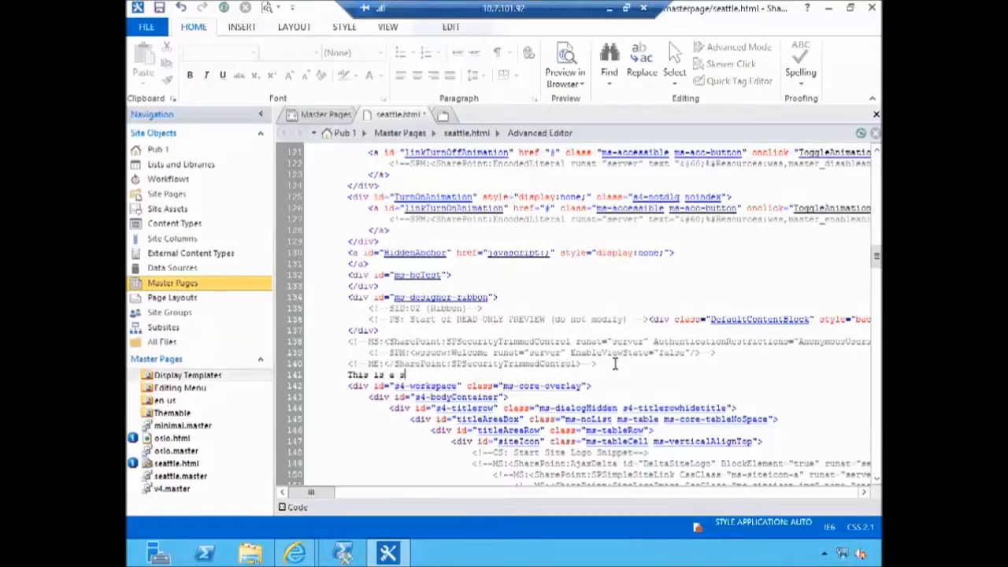
{"action": "type", "text": "ample"}
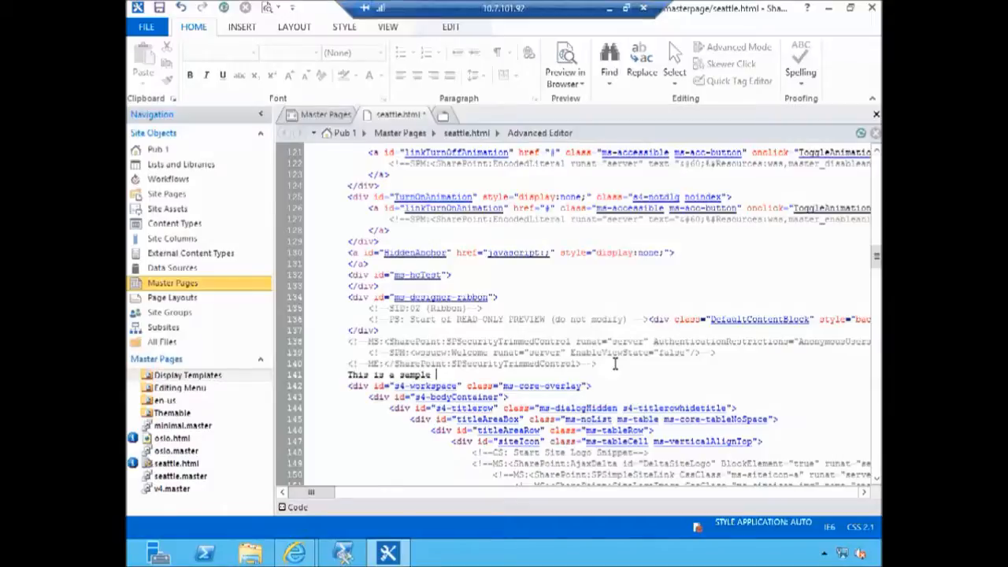
{"action": "type", "text": "text"}
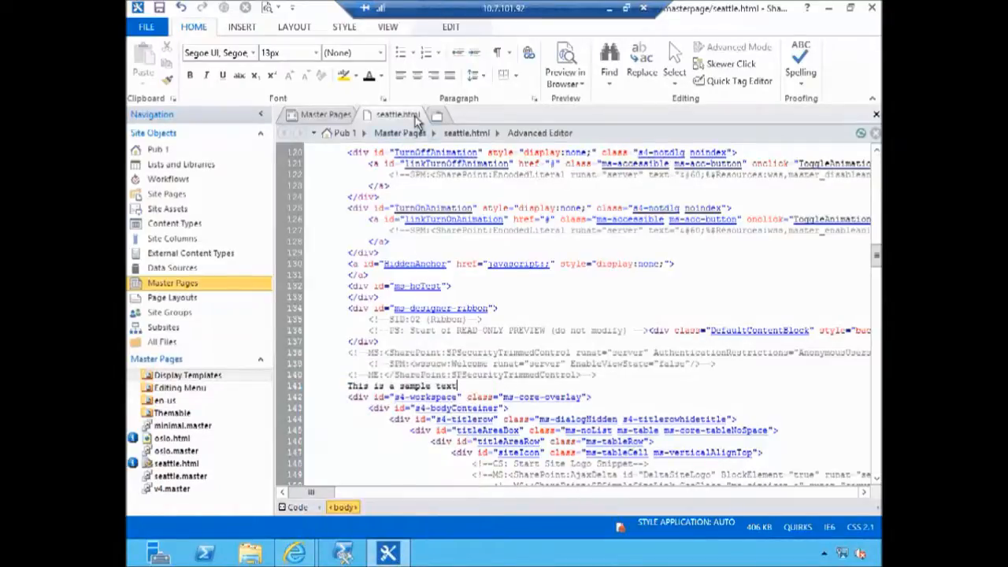
Step: Return to the Pub 1 home page and reload it to see the sample text
{"action": "left_click", "coordinate": [326, 114]}
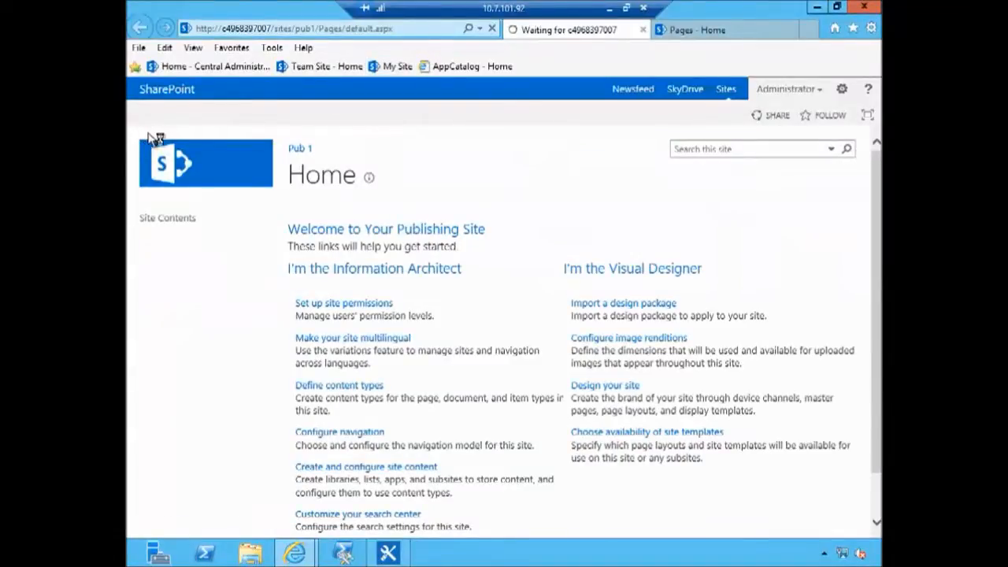
{"action": "mouse_move", "coordinate": [216, 138]}
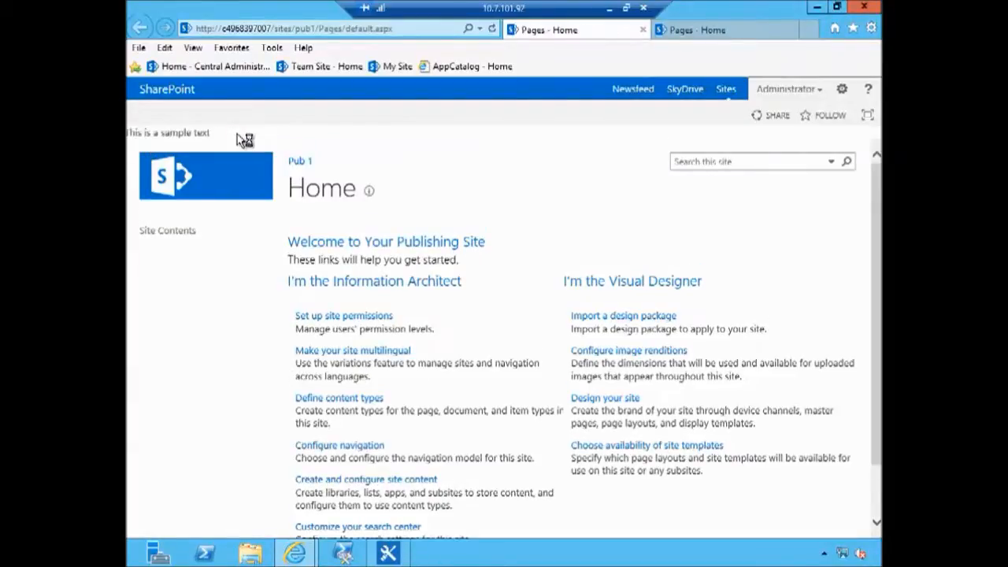
{"action": "mouse_move", "coordinate": [396, 148]}
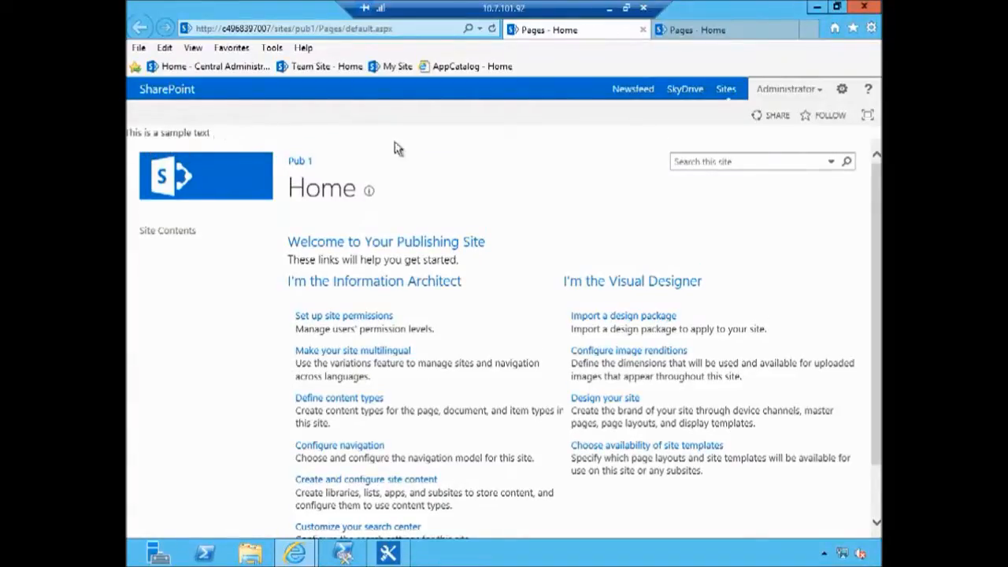
{"action": "mouse_move", "coordinate": [598, 122]}
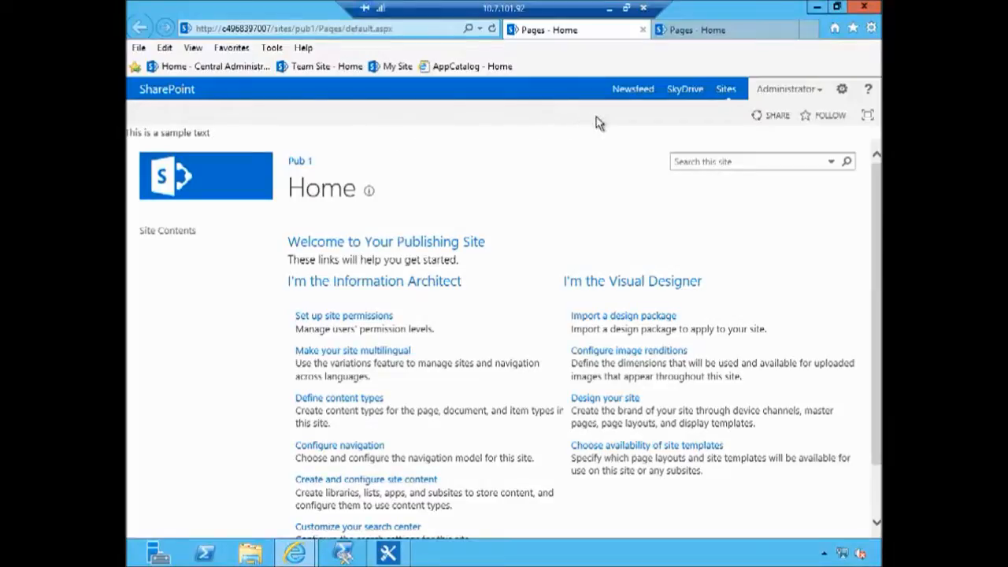
{"action": "mouse_move", "coordinate": [724, 205]}
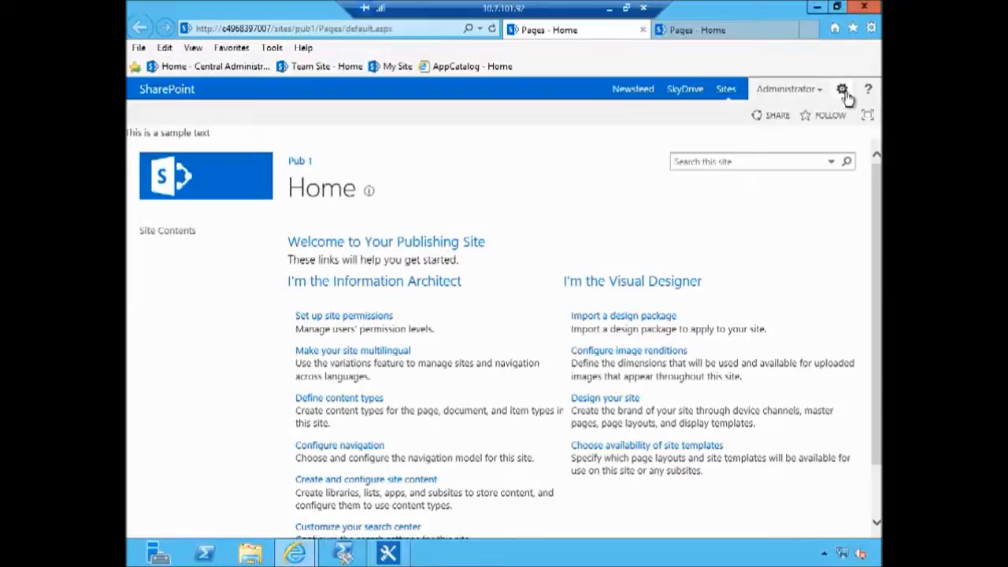
Step: Open Design Manager for Pub 1 from Site Actions and go to Edit Display Templates
{"action": "left_click", "coordinate": [841, 89]}
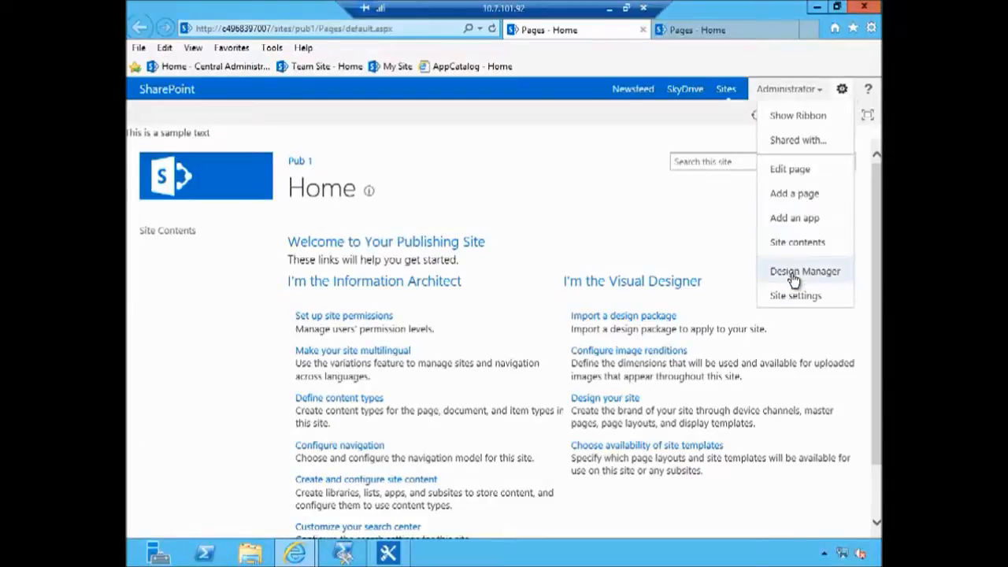
{"action": "left_click", "coordinate": [804, 271]}
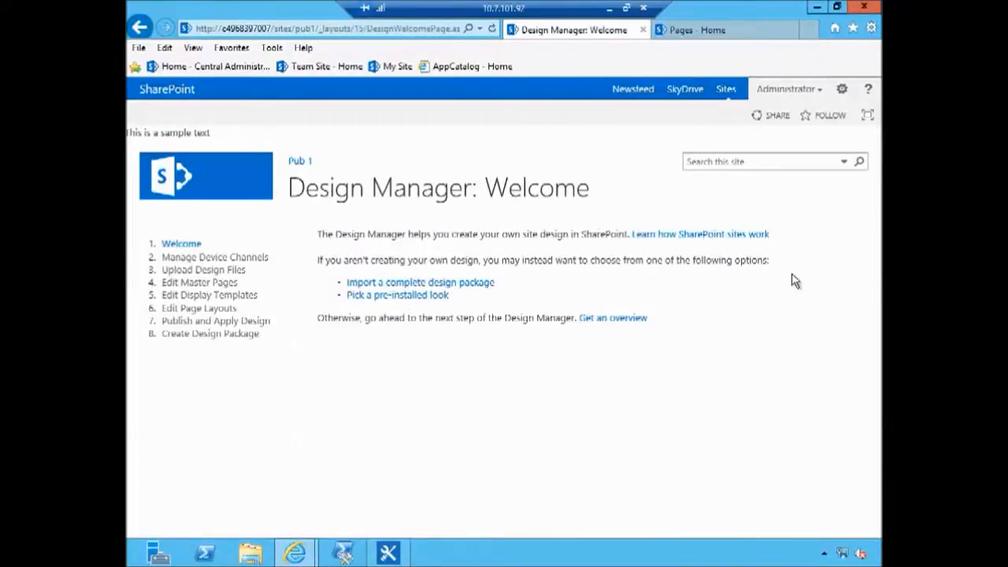
{"action": "mouse_move", "coordinate": [215, 257]}
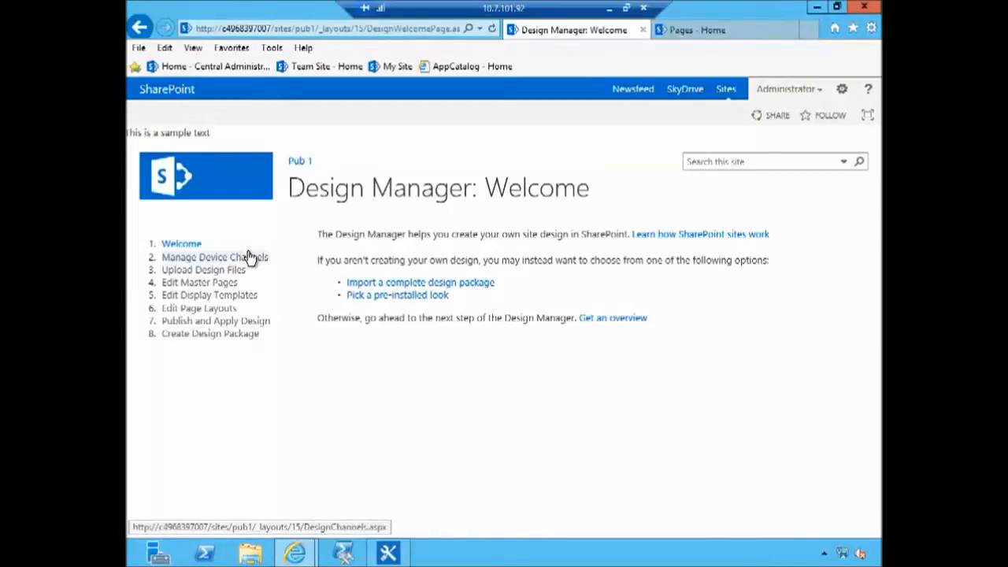
{"action": "mouse_move", "coordinate": [229, 275]}
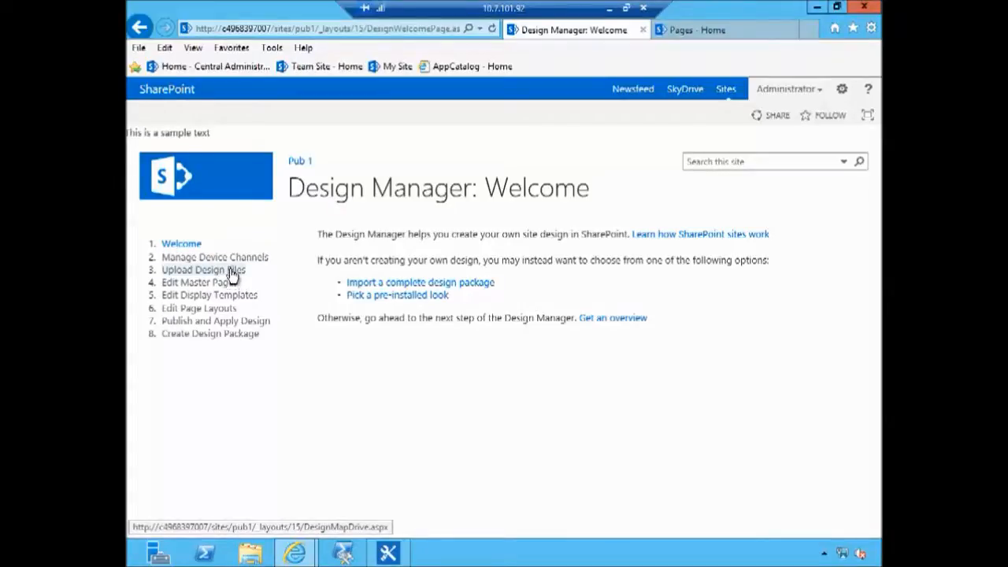
{"action": "mouse_move", "coordinate": [199, 281]}
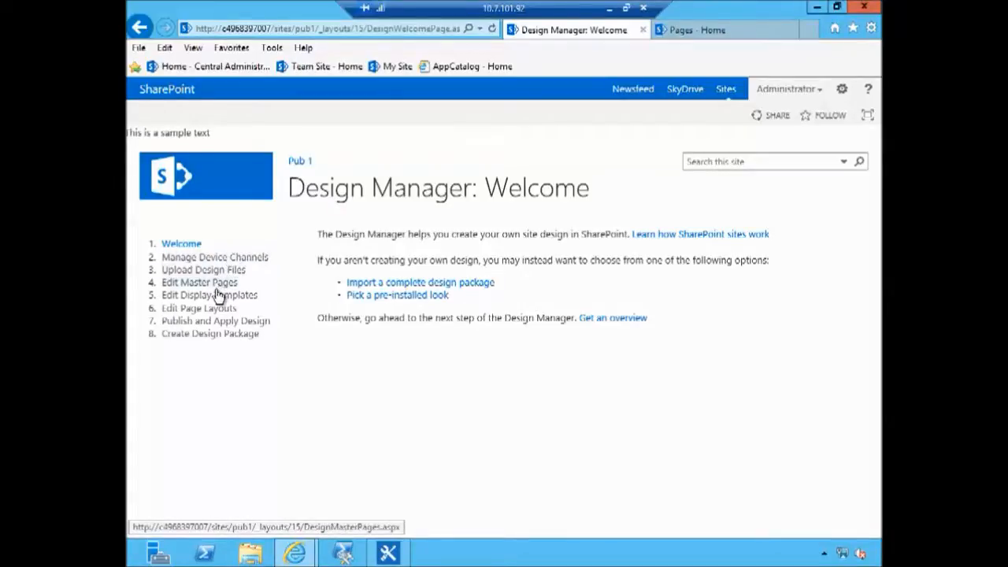
{"action": "mouse_move", "coordinate": [219, 308]}
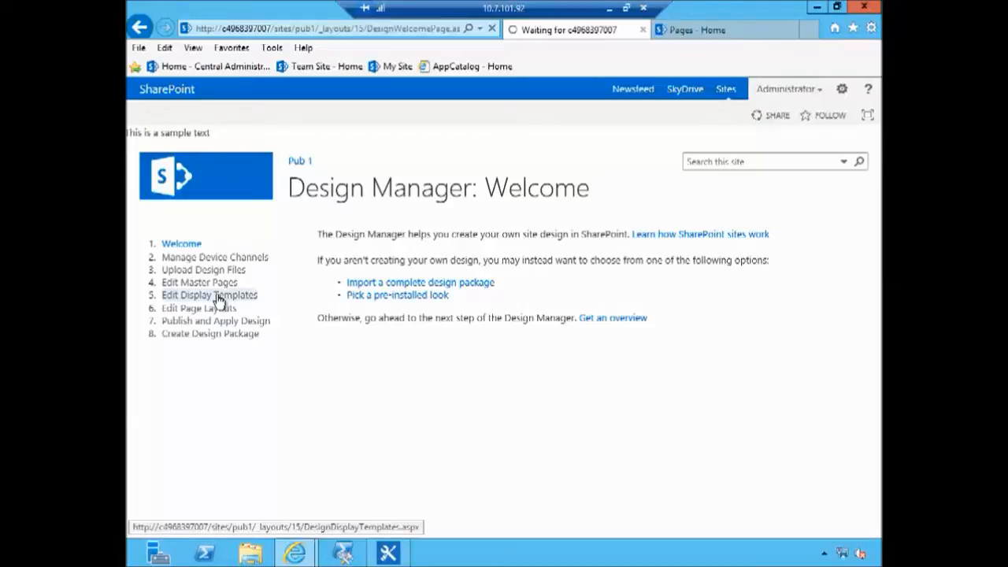
{"action": "left_click", "coordinate": [209, 295]}
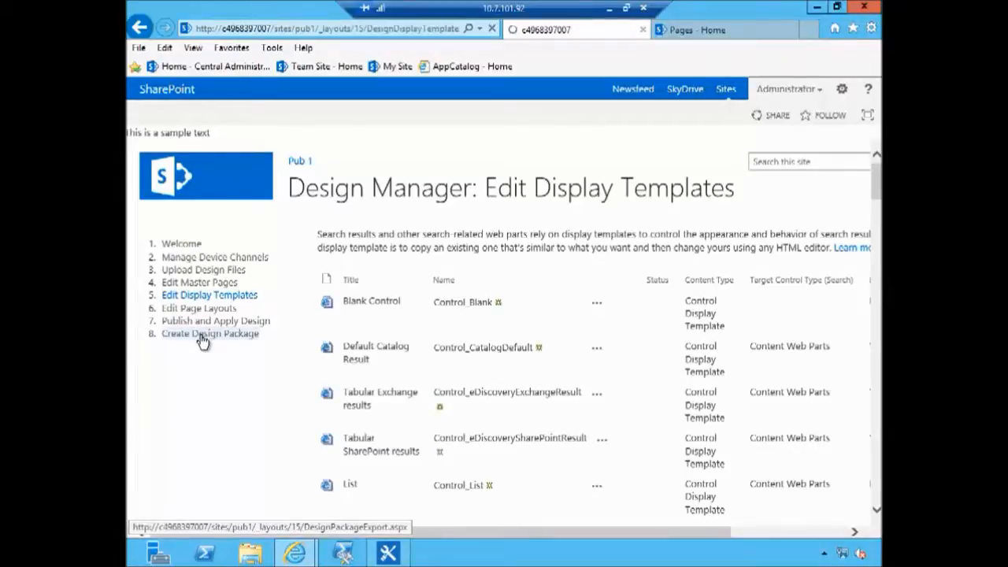
{"action": "left_click", "coordinate": [209, 333]}
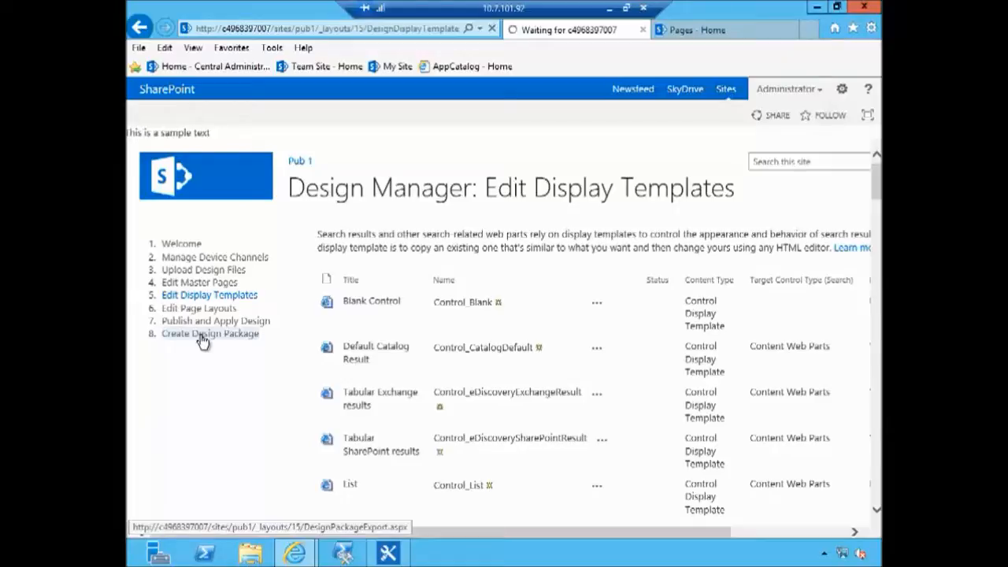
Step: Create the Pub 1 design package through step 8, Create Design Package
{"action": "left_click", "coordinate": [209, 333]}
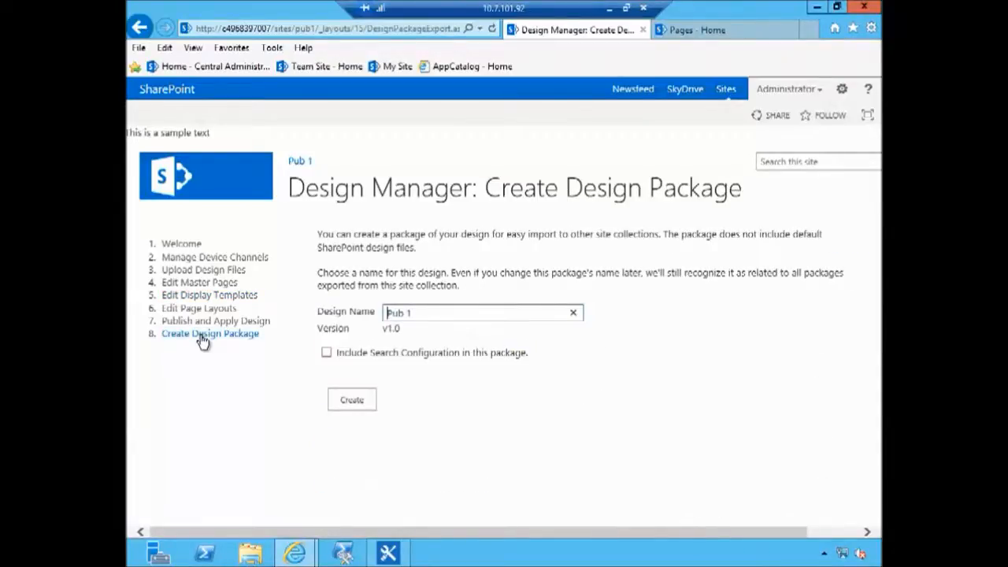
{"action": "mouse_move", "coordinate": [227, 307]}
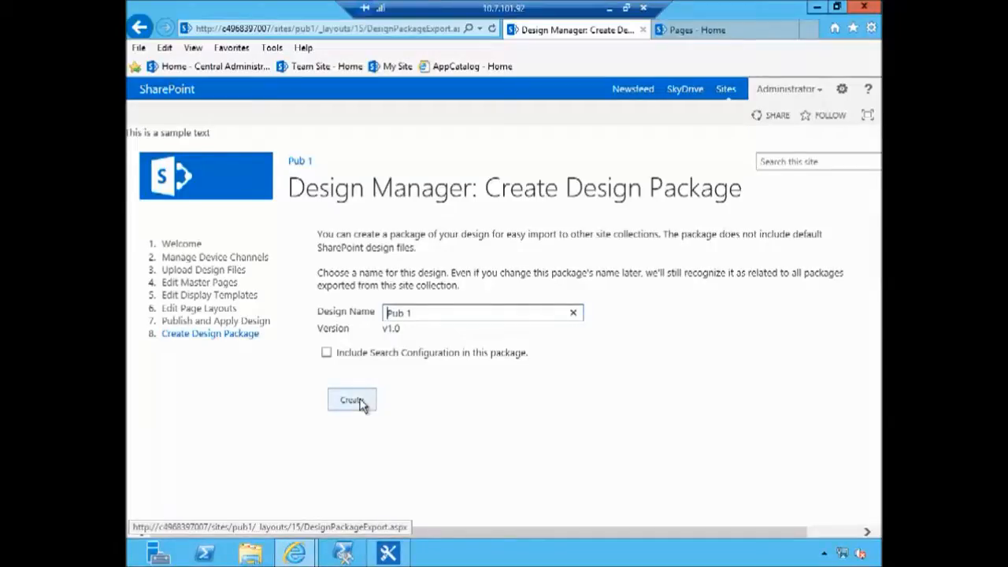
{"action": "left_click", "coordinate": [351, 400]}
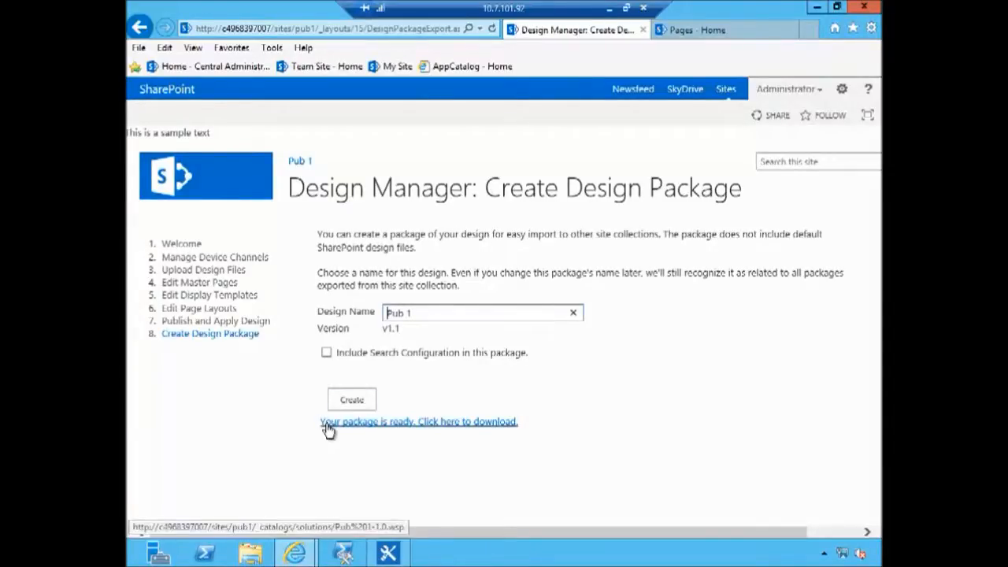
{"action": "mouse_move", "coordinate": [445, 429]}
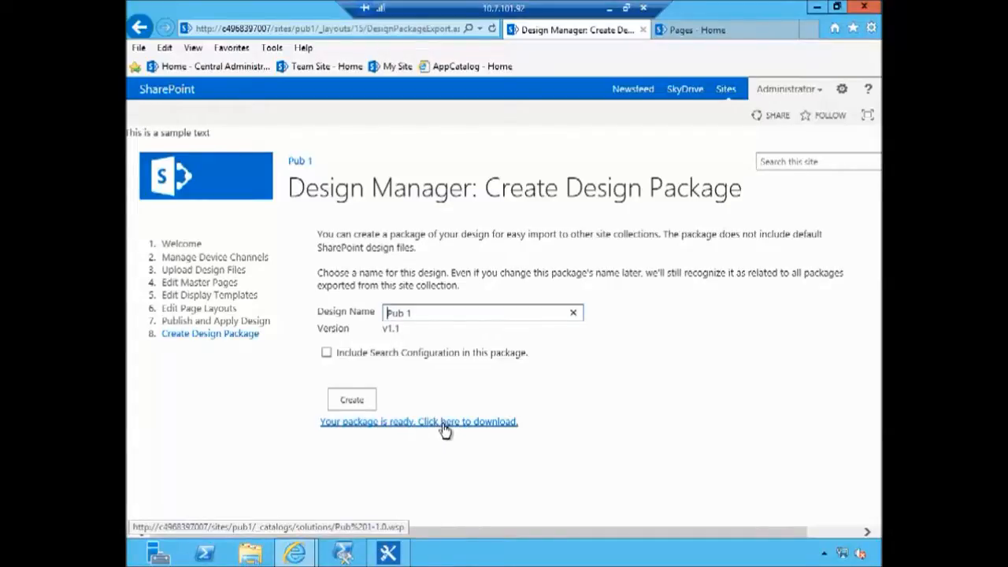
Step: Save Pub 1-1.0.wsp from the Solution Gallery and open its Downloads folder
{"action": "right_click", "coordinate": [445, 429]}
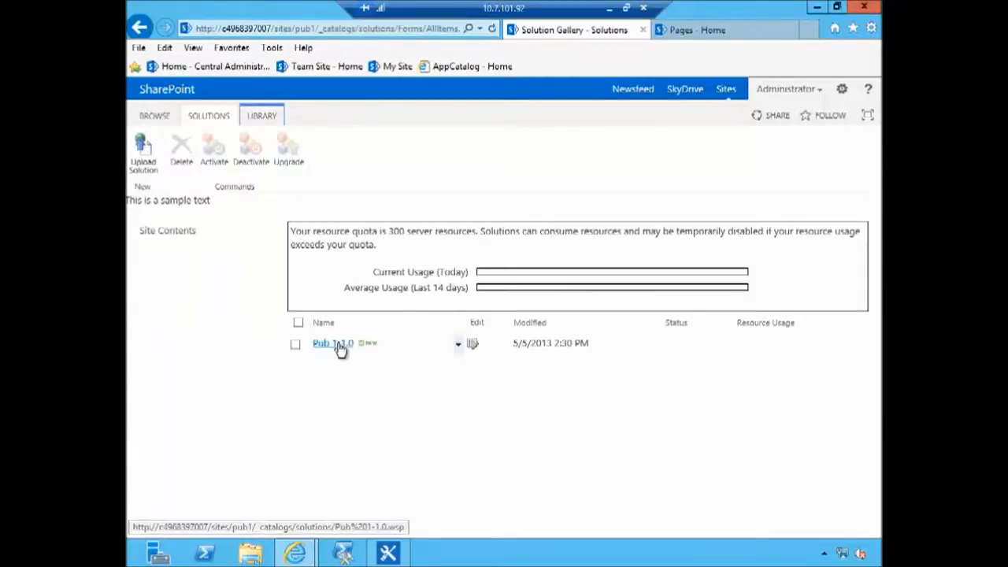
{"action": "left_click", "coordinate": [332, 343]}
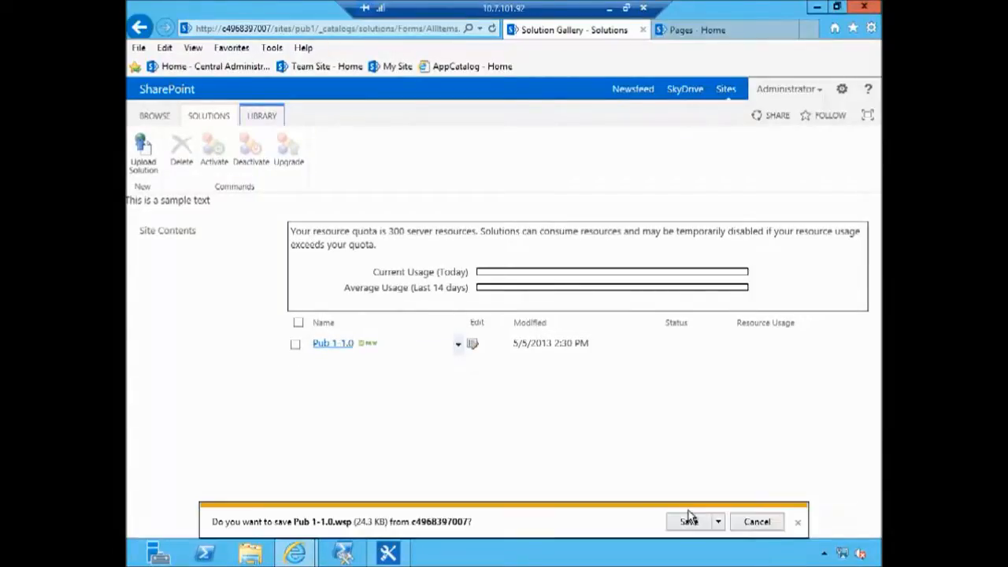
{"action": "left_click", "coordinate": [689, 522]}
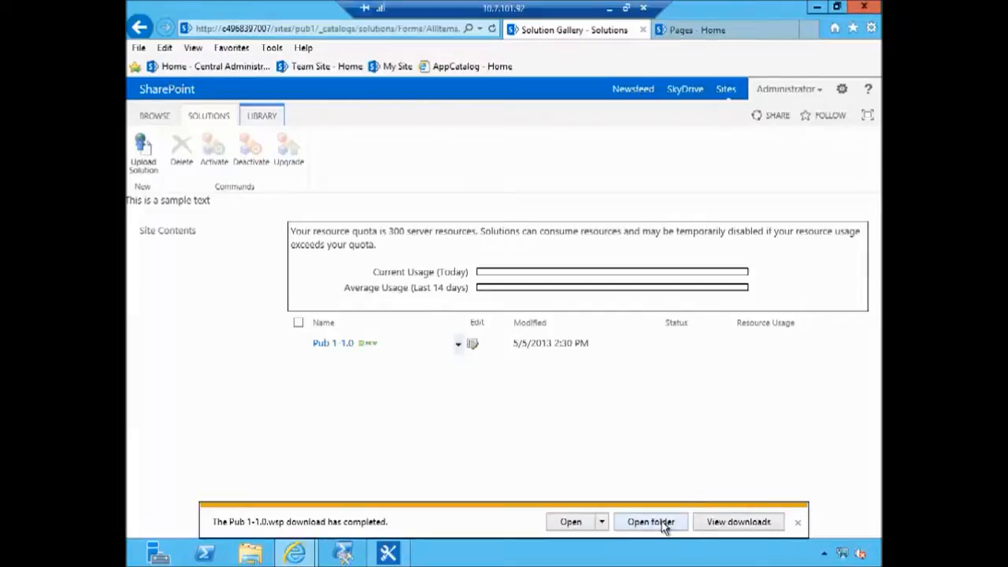
{"action": "left_click", "coordinate": [650, 522]}
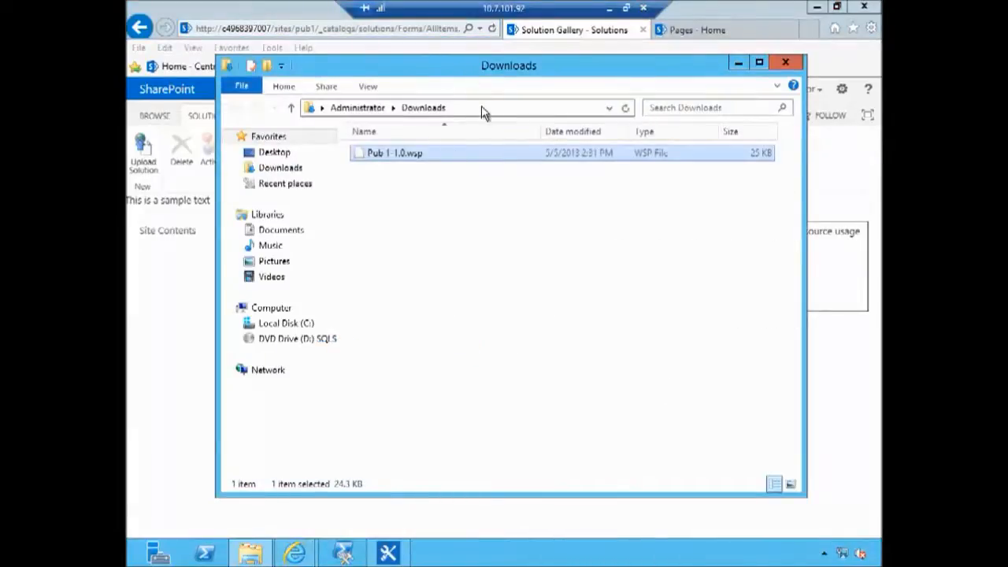
Step: Browse the .cab copy of Pub 1-1.0.wsp, including seattle.html, then start deleting it
{"action": "left_click", "coordinate": [440, 107]}
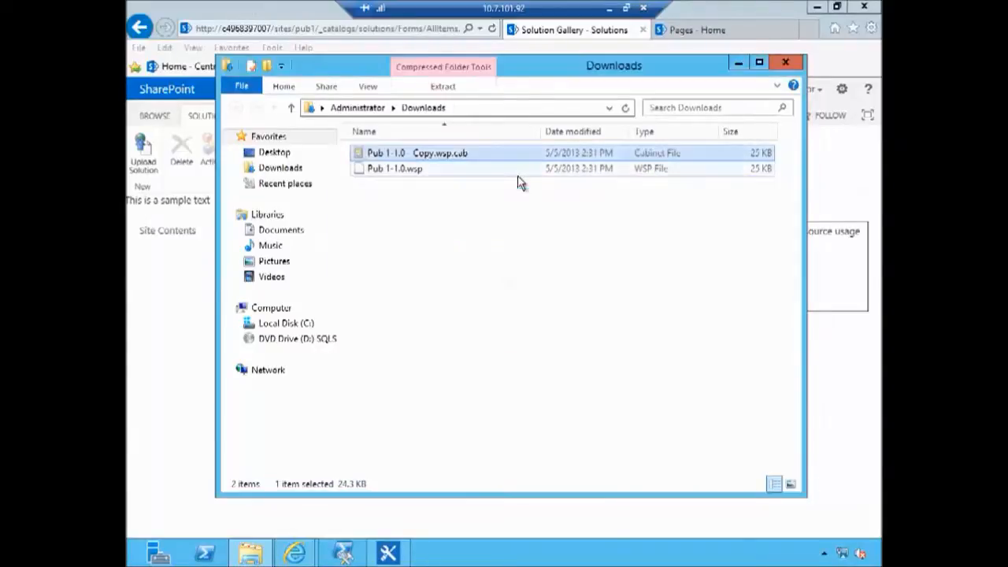
{"action": "double_click", "coordinate": [416, 153]}
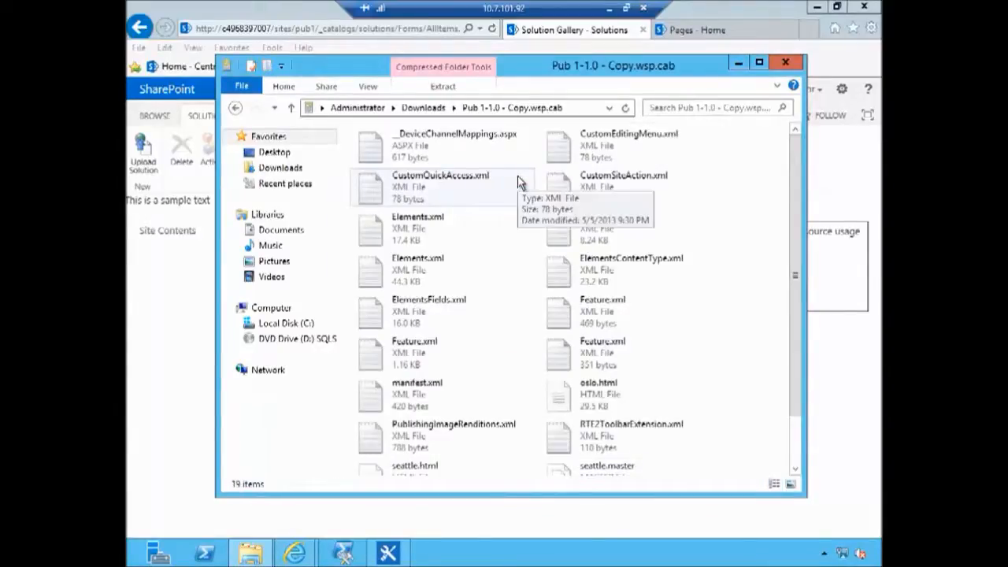
{"action": "left_click", "coordinate": [414, 352]}
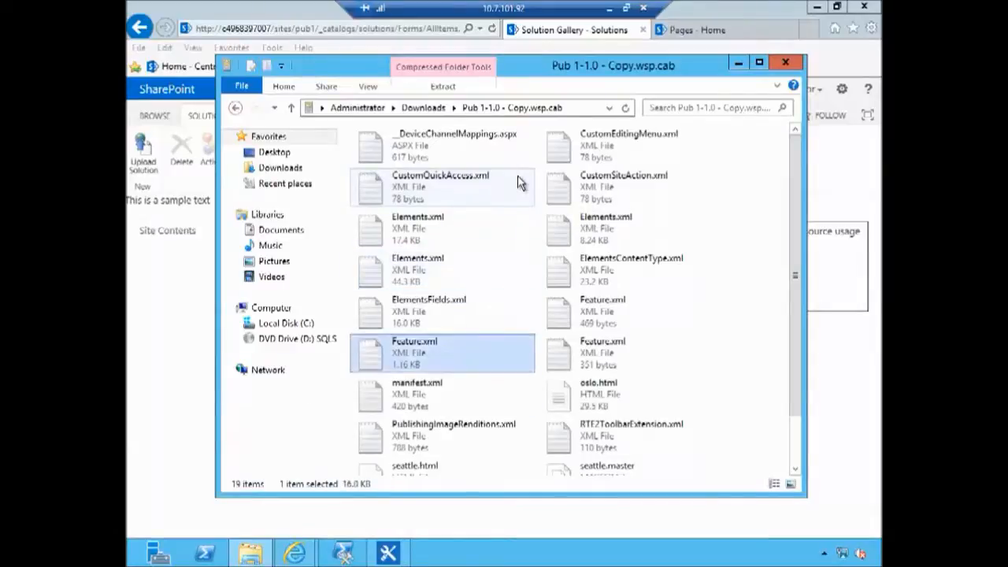
{"action": "scroll", "scroll_direction": "down", "scroll_amount": 3}
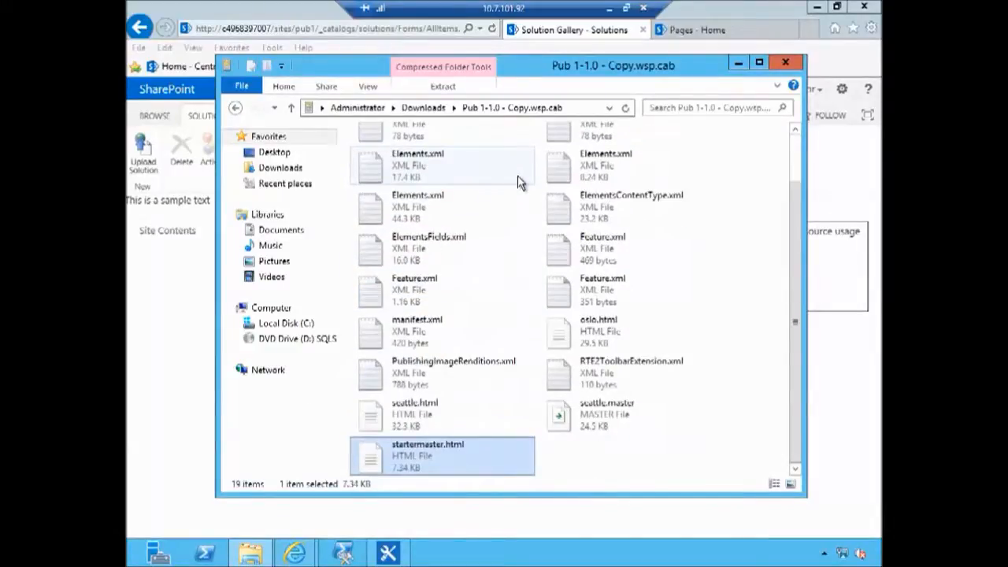
{"action": "mouse_move", "coordinate": [409, 413]}
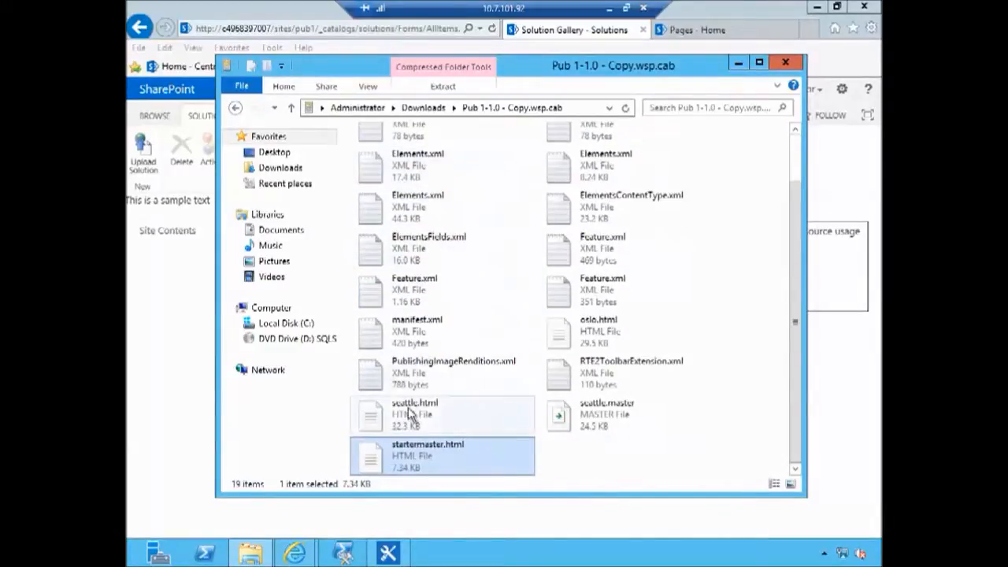
{"action": "left_click", "coordinate": [415, 414]}
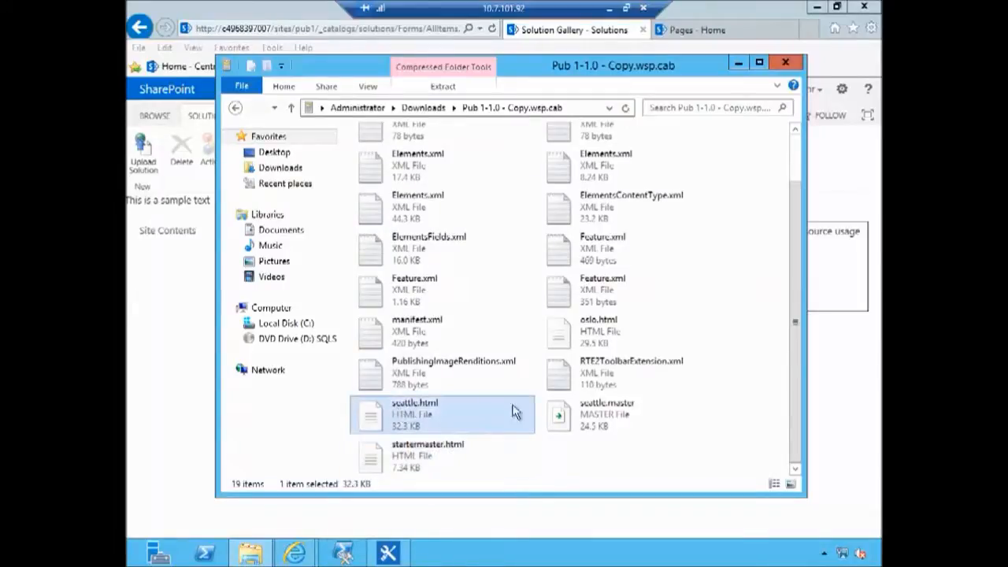
{"action": "left_click", "coordinate": [606, 409]}
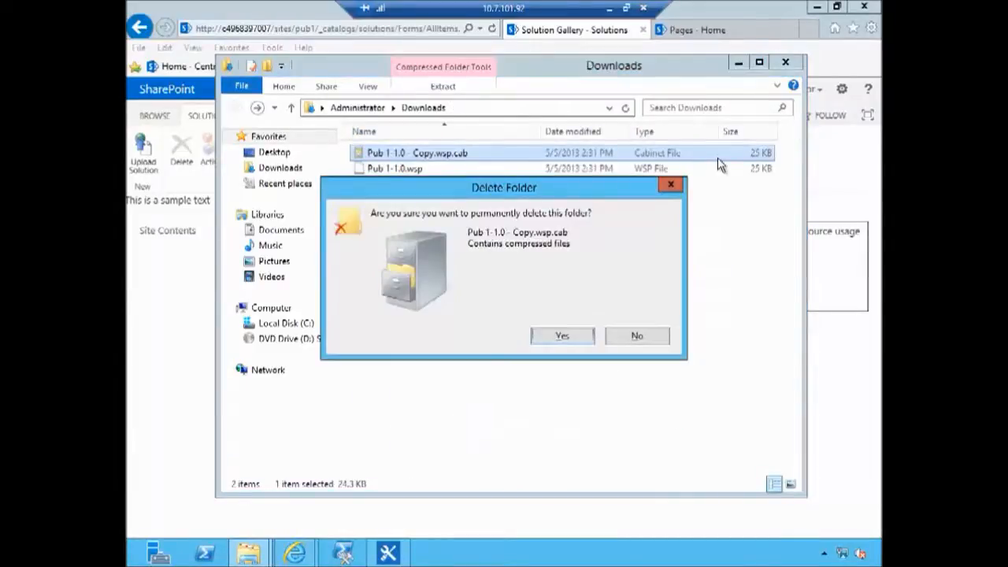
Step: Confirm deletion of the .cab copy and close the Downloads window
{"action": "left_click", "coordinate": [561, 335]}
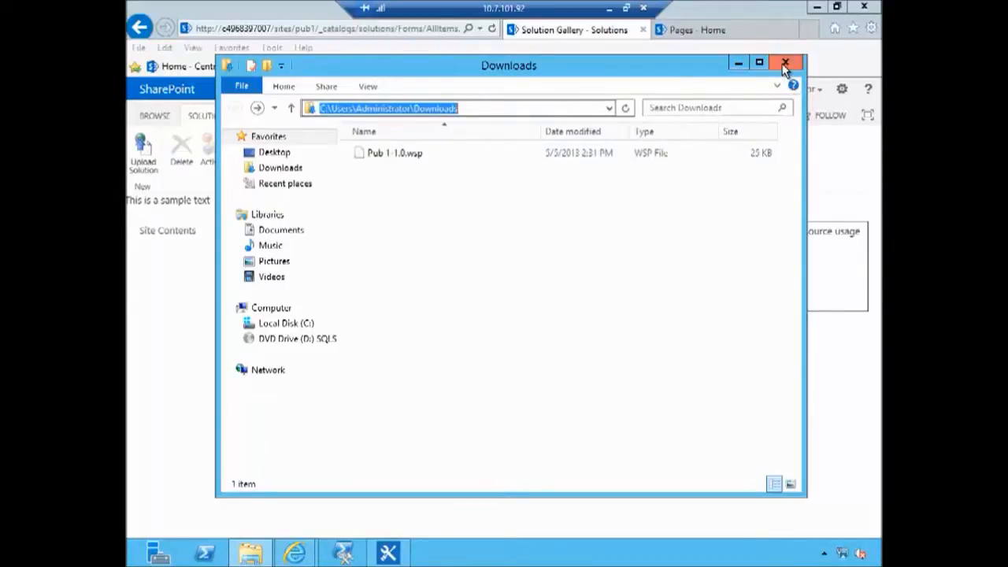
{"action": "mouse_move", "coordinate": [785, 63]}
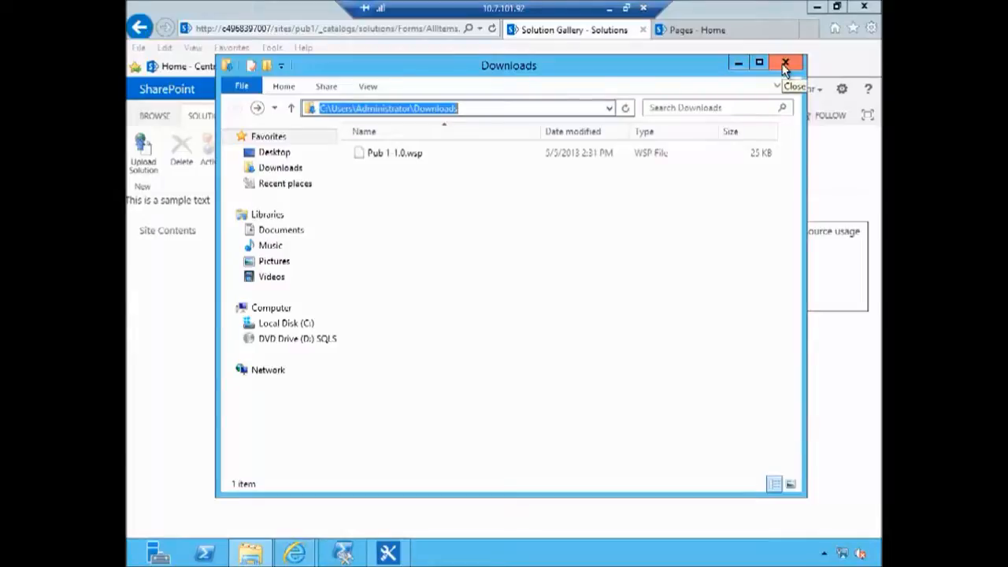
{"action": "left_click", "coordinate": [785, 63]}
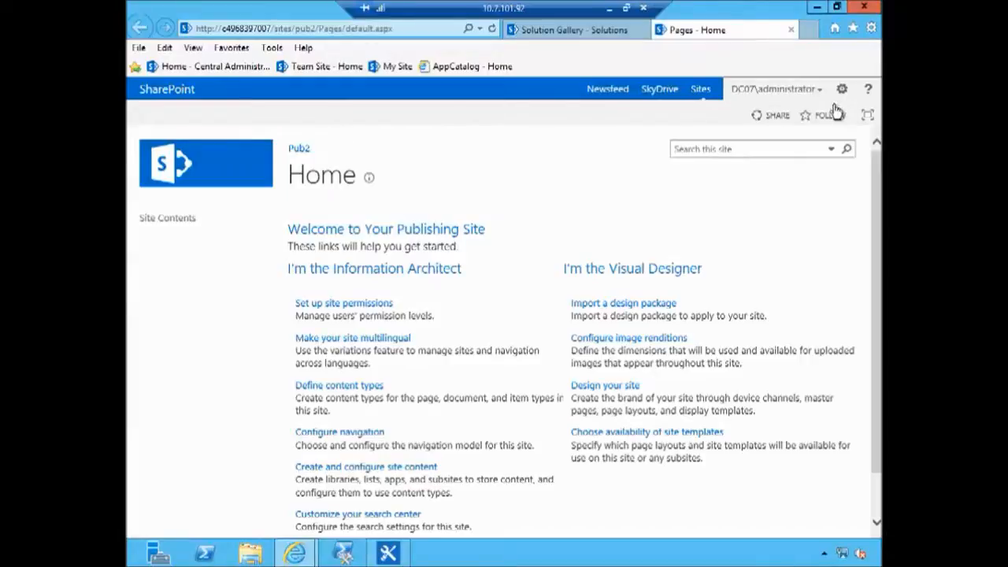
Step: Open Pub2 Site Settings, then Solutions under Web Designer Galleries
{"action": "left_click", "coordinate": [841, 88]}
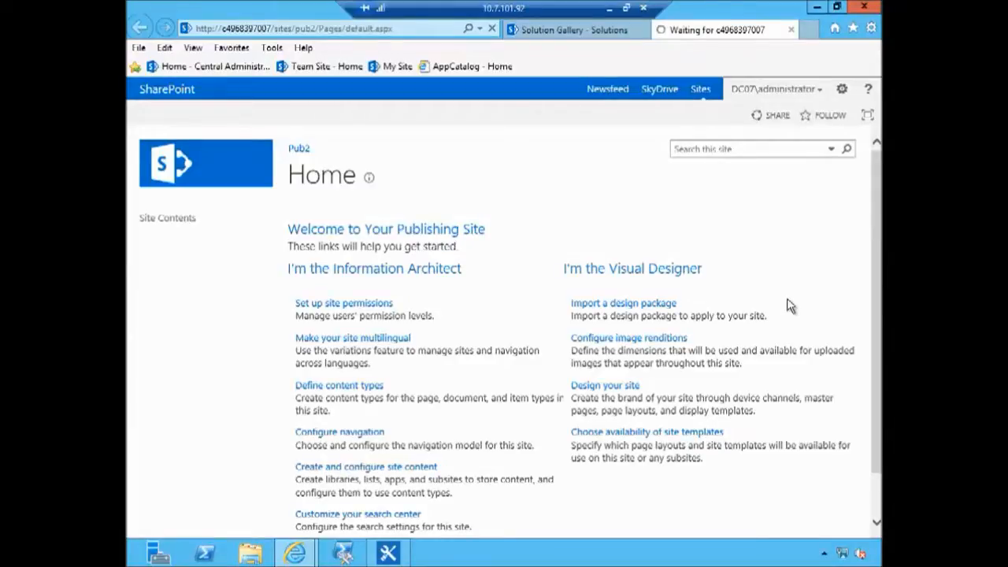
{"action": "left_click", "coordinate": [841, 89]}
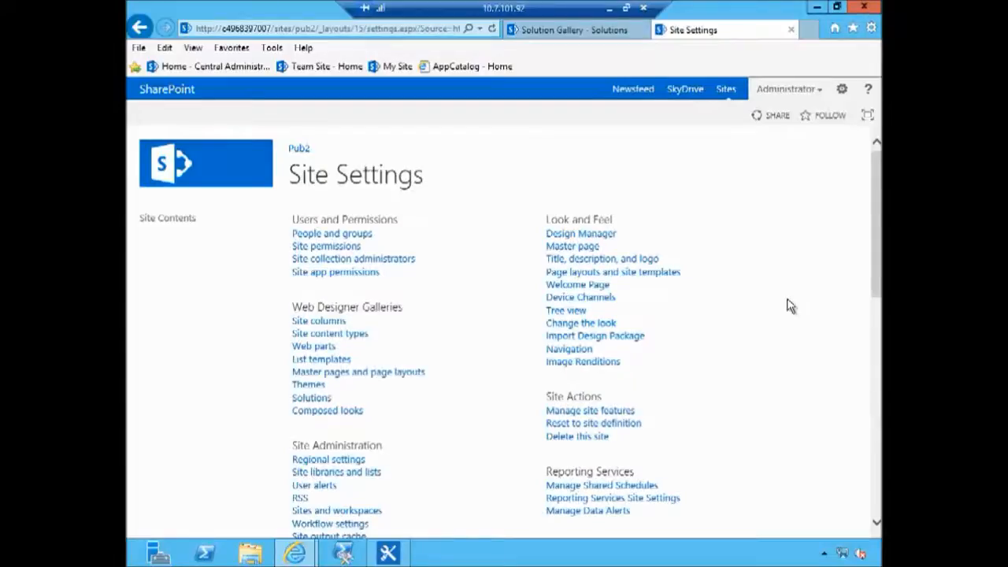
{"action": "mouse_move", "coordinate": [656, 251]}
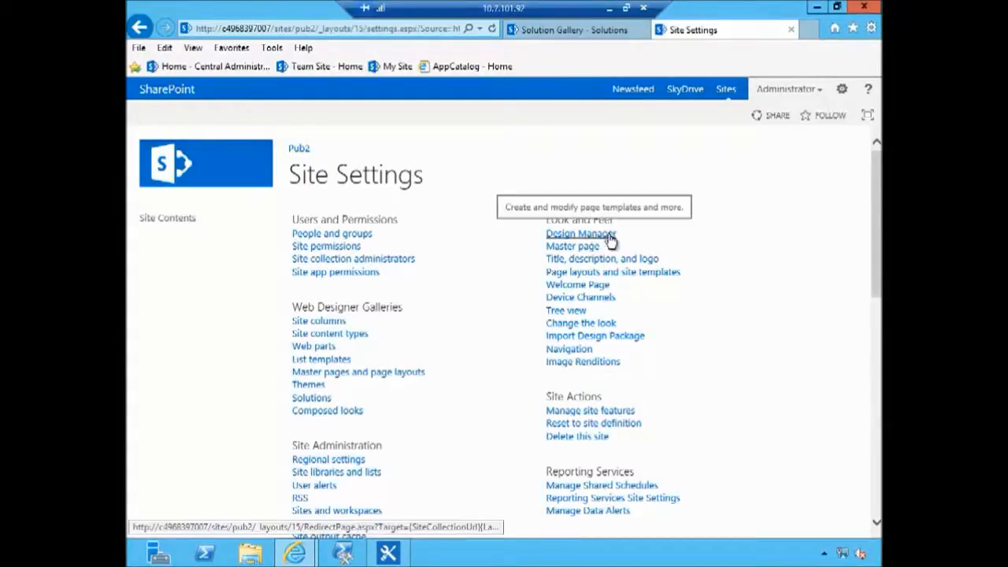
{"action": "mouse_move", "coordinate": [311, 398]}
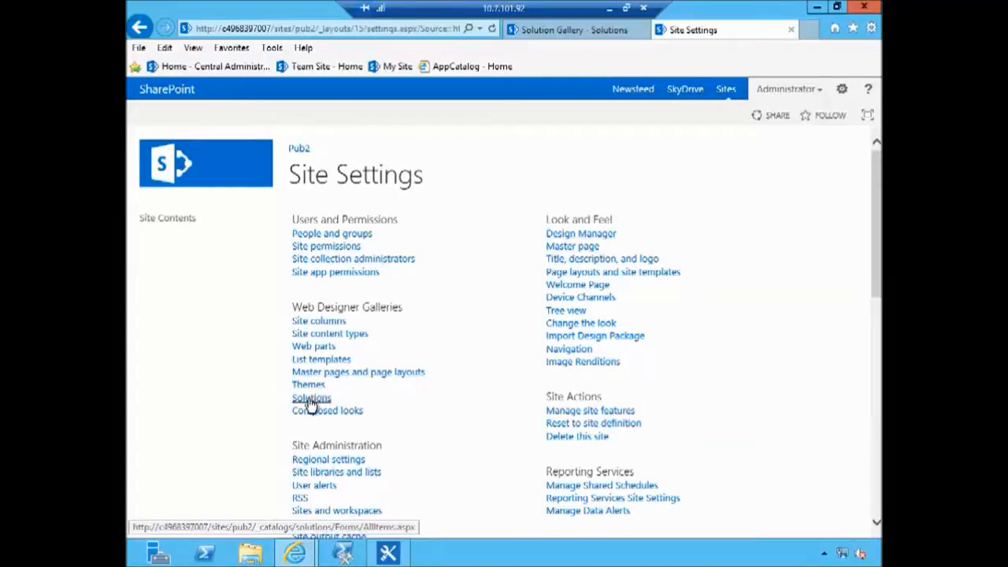
{"action": "left_click", "coordinate": [311, 398]}
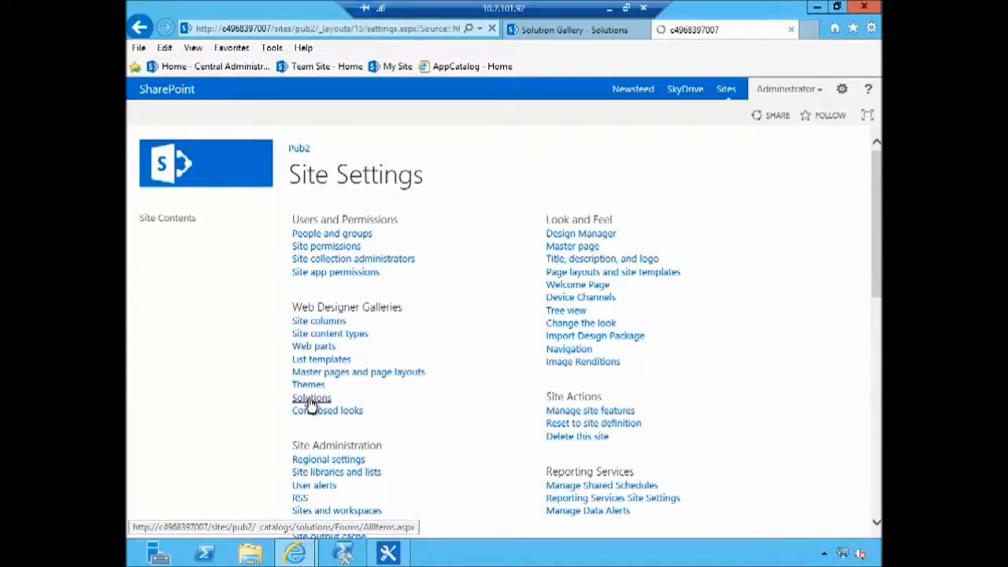
{"action": "left_click", "coordinate": [311, 398]}
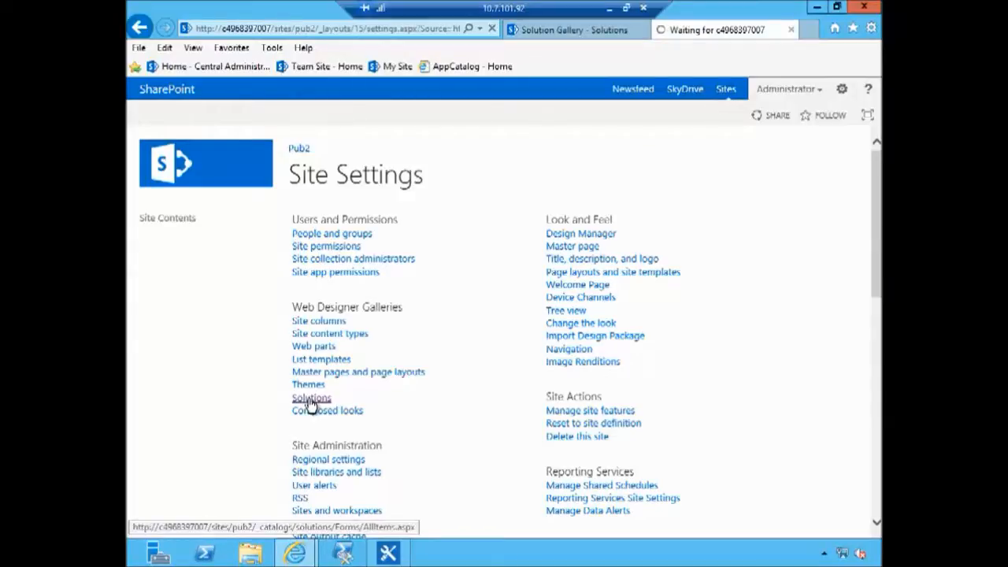
{"action": "left_click", "coordinate": [311, 398]}
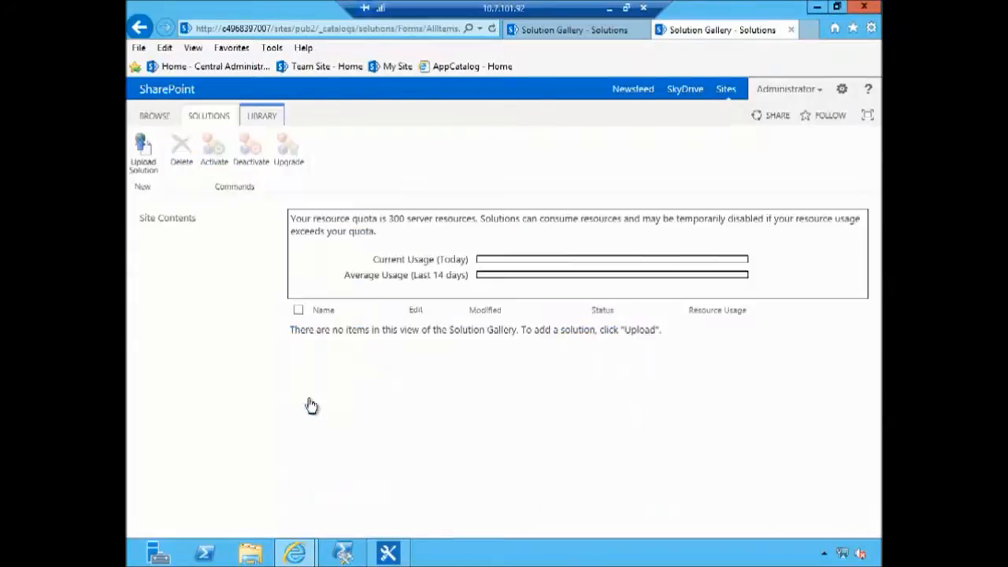
{"action": "mouse_move", "coordinate": [348, 235]}
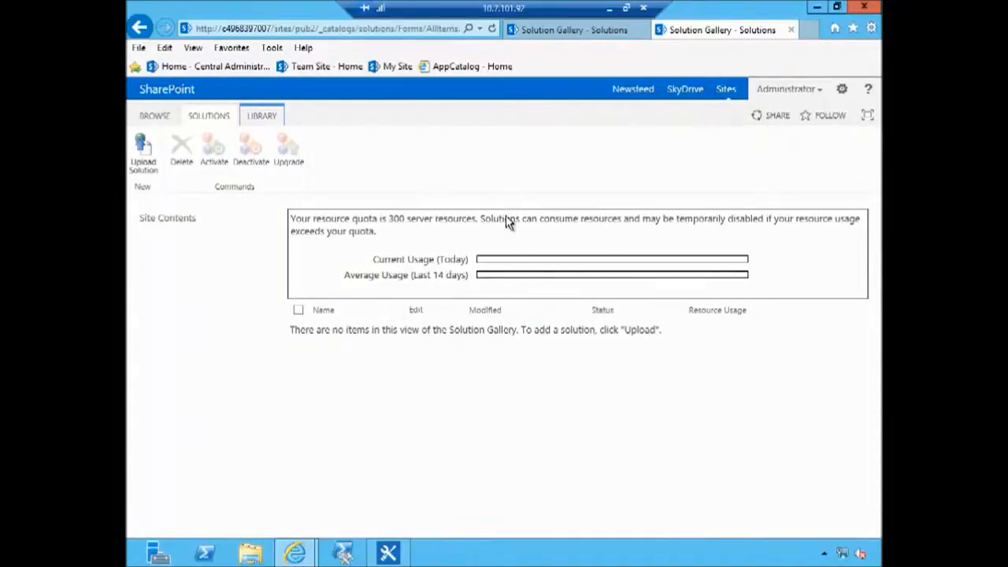
{"action": "mouse_move", "coordinate": [380, 371]}
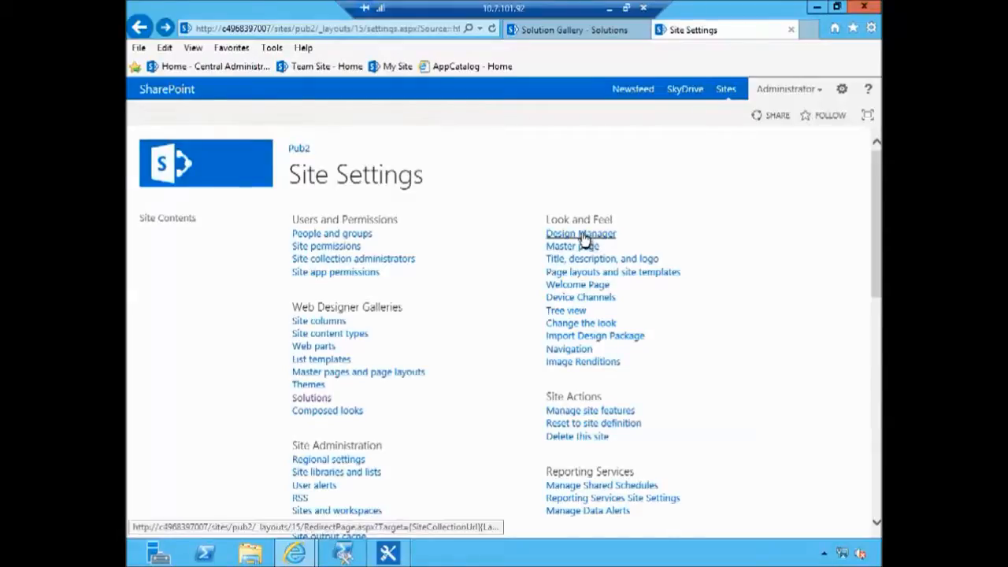
Step: Open Design Manager under Look and Feel on Pub2's Site Settings page
{"action": "left_click", "coordinate": [580, 233]}
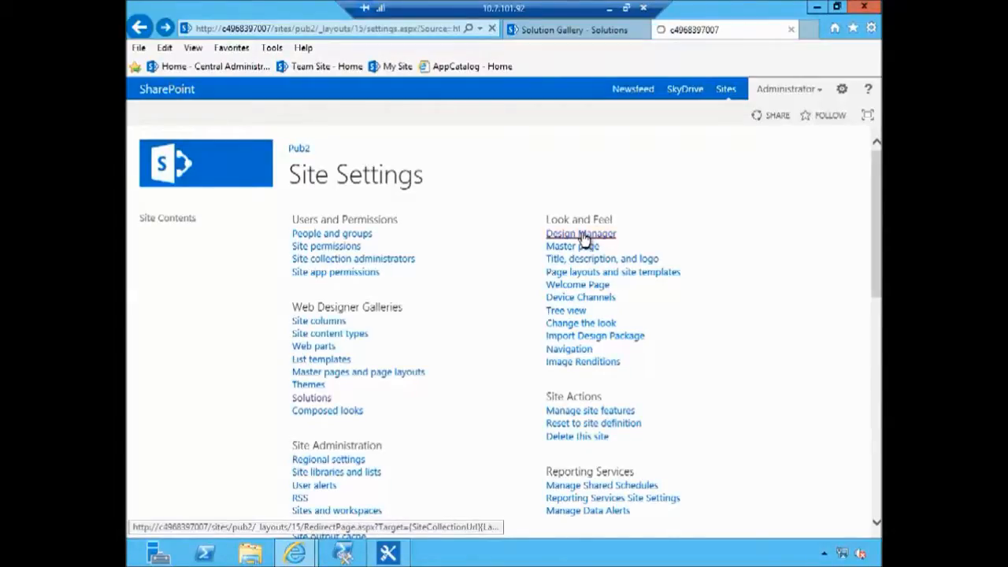
{"action": "left_click", "coordinate": [581, 233]}
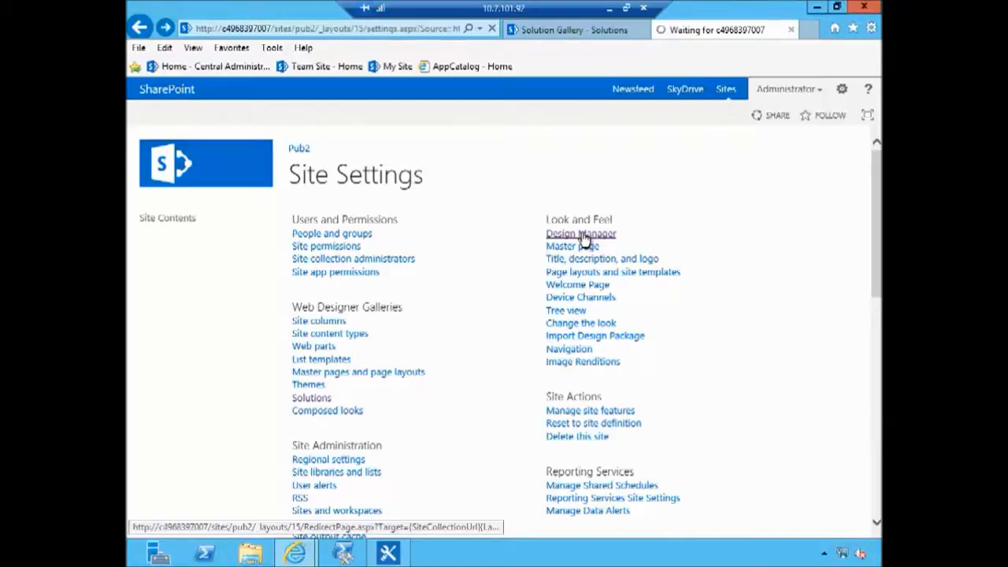
{"action": "left_click", "coordinate": [580, 233]}
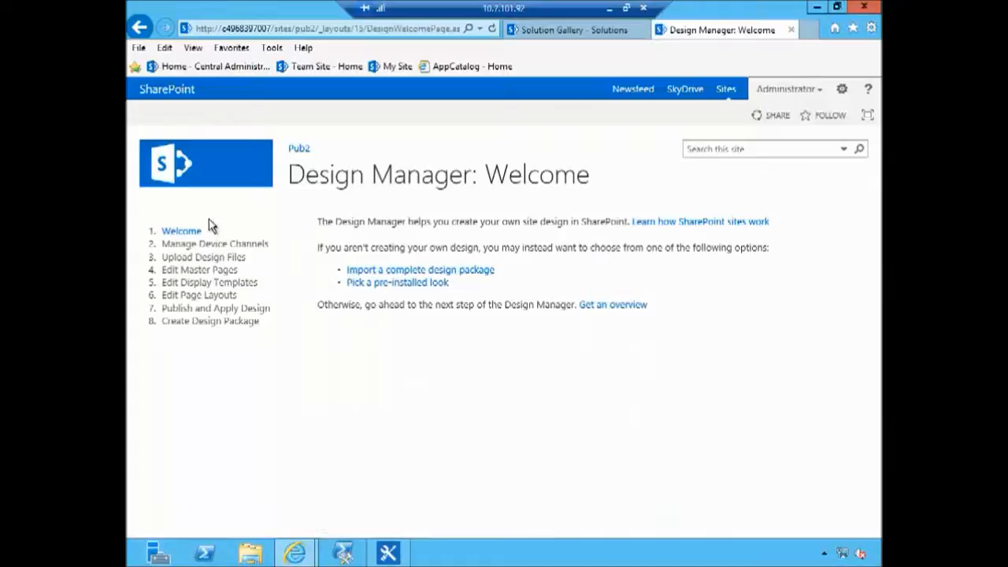
{"action": "mouse_move", "coordinate": [420, 269]}
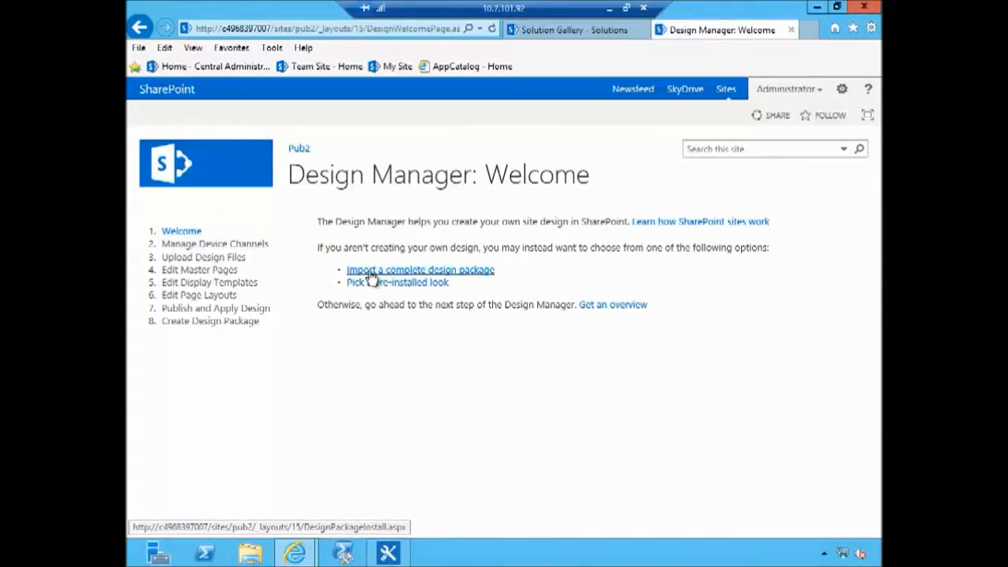
Step: Import Pub 1-1.0.wsp from Downloads as a complete design package into Pub2
{"action": "left_click", "coordinate": [420, 270]}
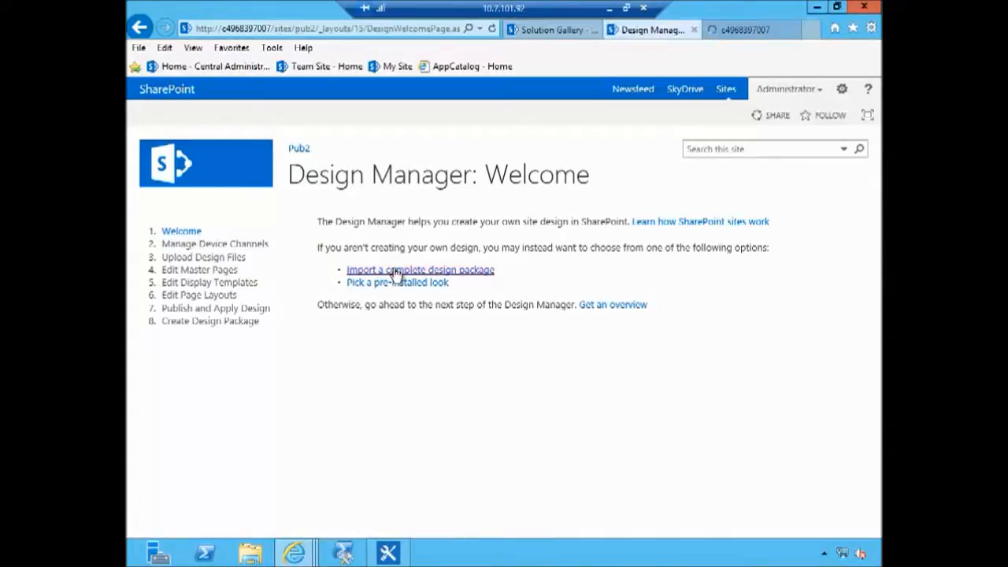
{"action": "left_click", "coordinate": [420, 269]}
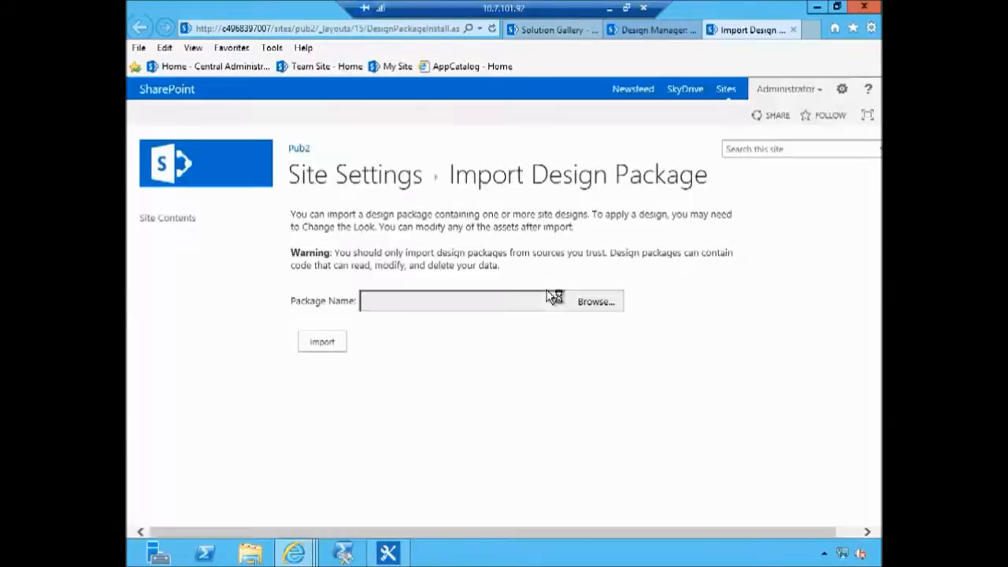
{"action": "left_click", "coordinate": [596, 301]}
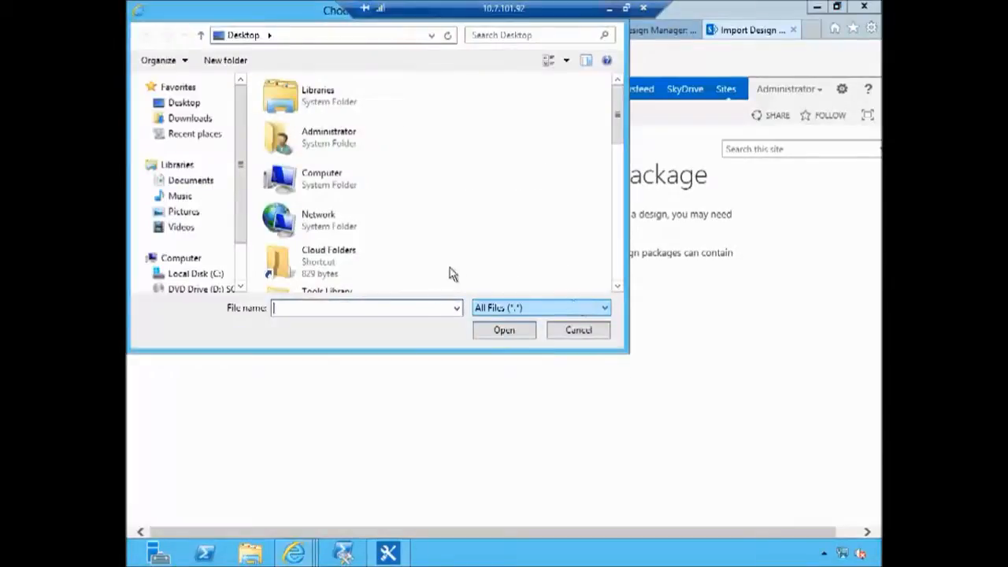
{"action": "left_click", "coordinate": [190, 117]}
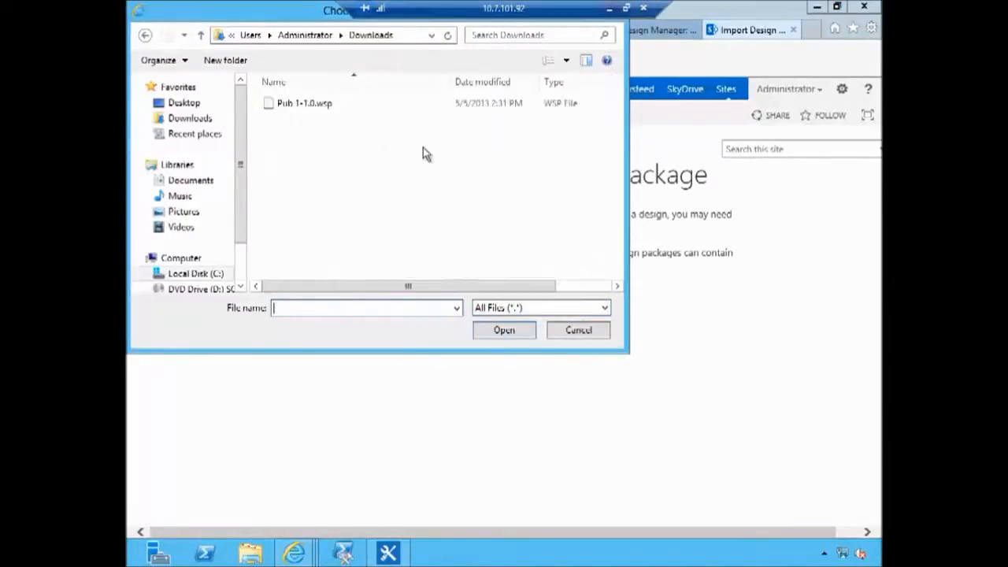
{"action": "left_click", "coordinate": [503, 329]}
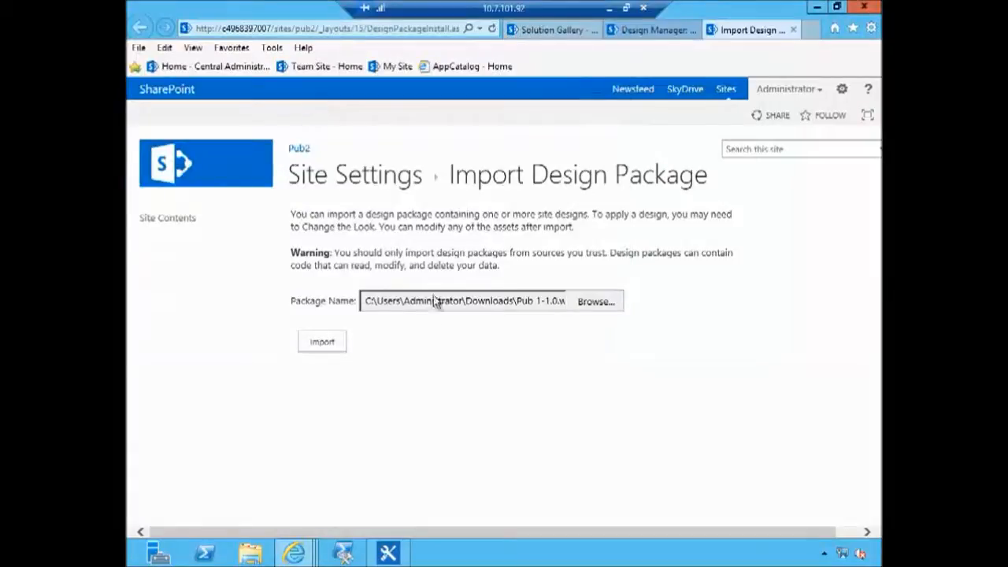
{"action": "left_click", "coordinate": [322, 341]}
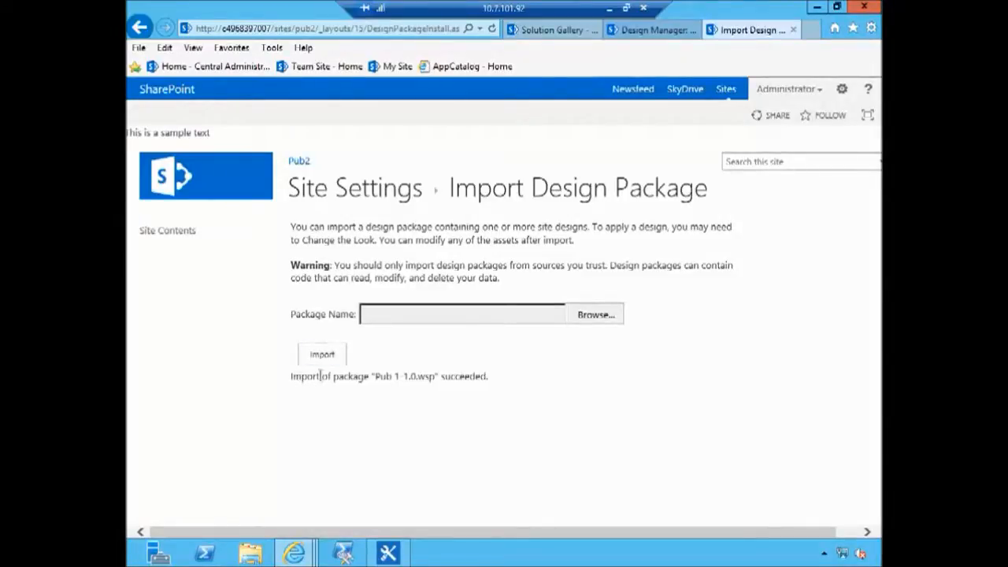
Step: Select the import success message, then view the Pub2 home page showing the sample text
{"action": "triple_click", "coordinate": [388, 376]}
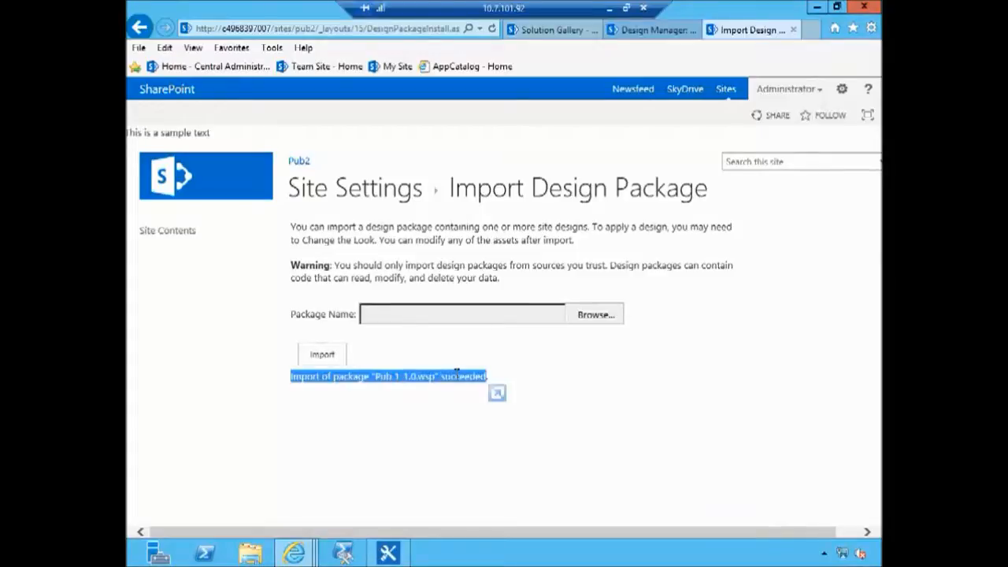
{"action": "mouse_move", "coordinate": [652, 29]}
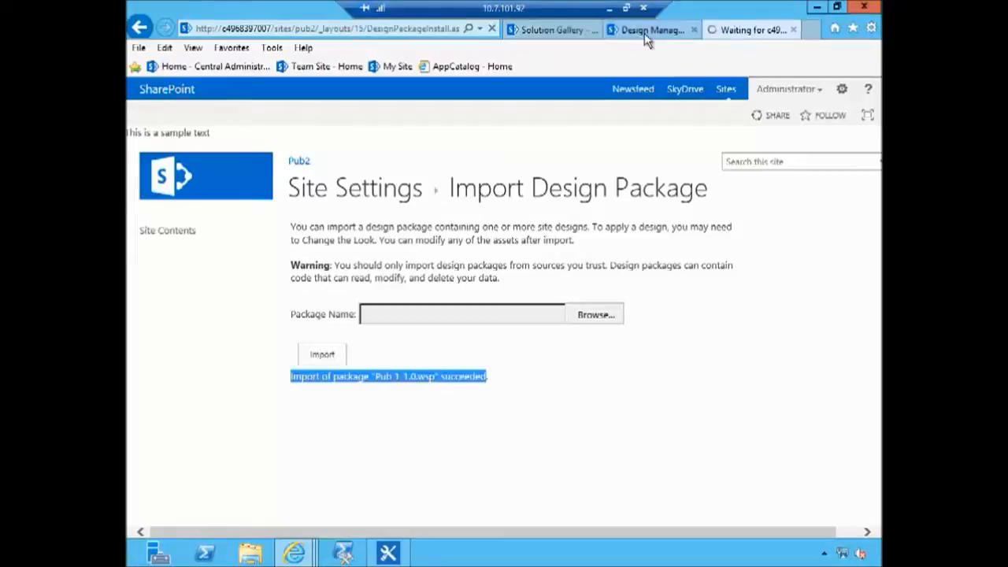
{"action": "left_click", "coordinate": [697, 29]}
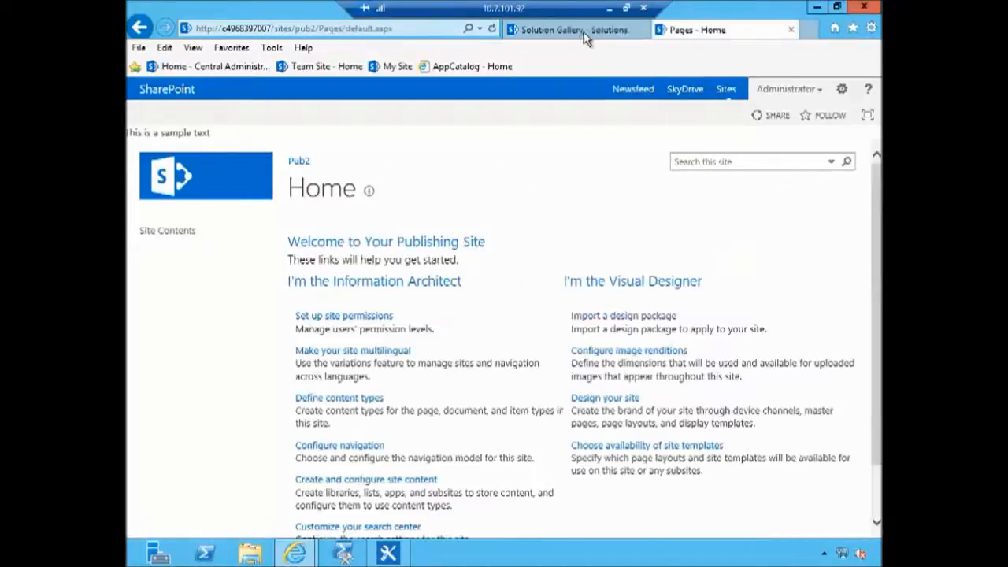
{"action": "mouse_move", "coordinate": [228, 161]}
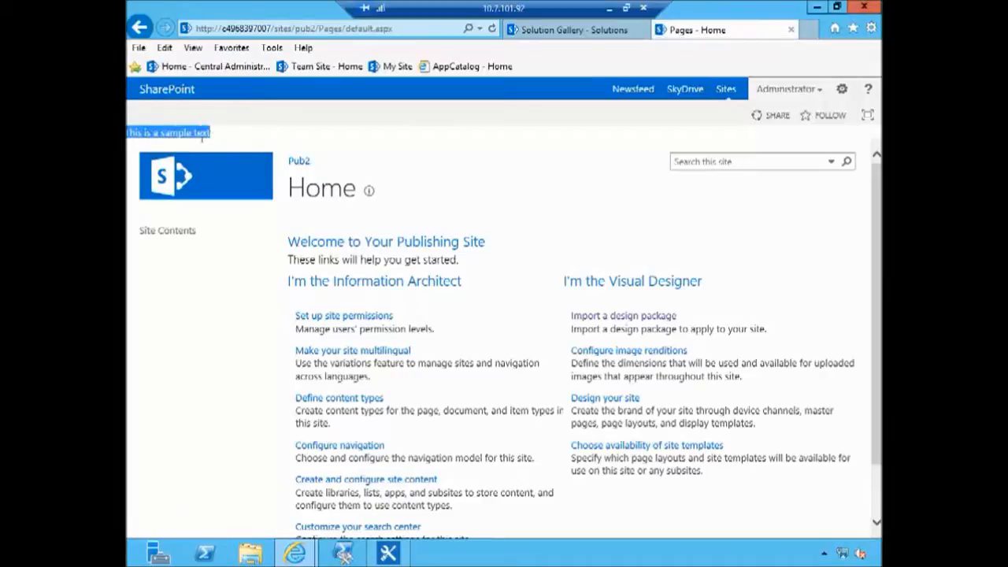
Step: Compare the Pub 1 home page with Pub2, confirming both show the sample text
{"action": "left_click", "coordinate": [573, 30]}
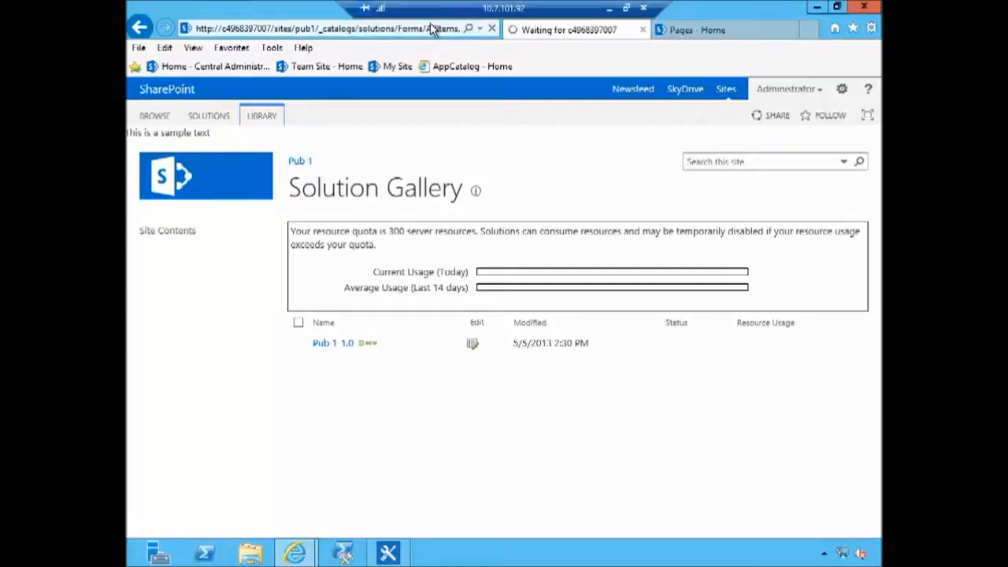
{"action": "left_click", "coordinate": [724, 29]}
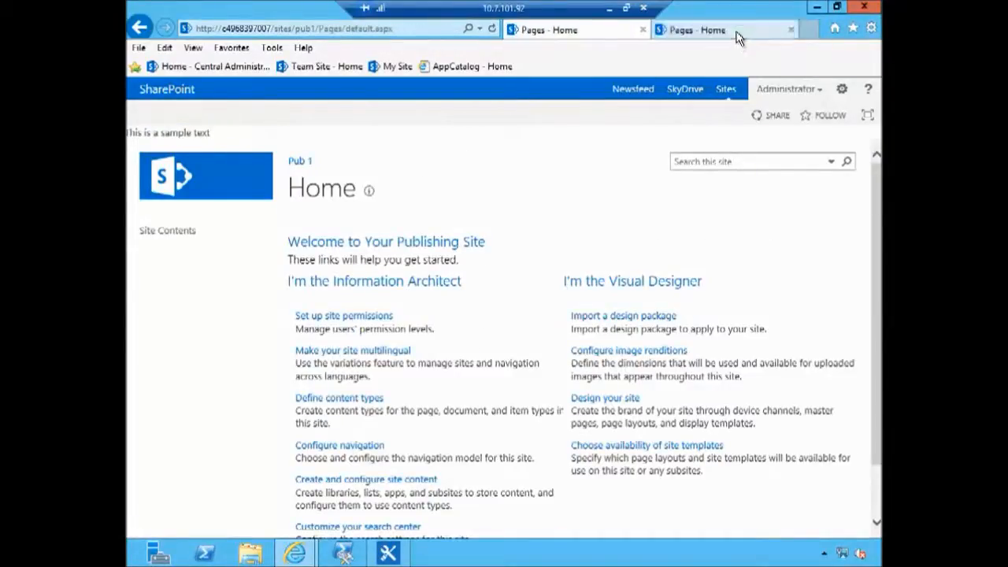
{"action": "left_click", "coordinate": [724, 29]}
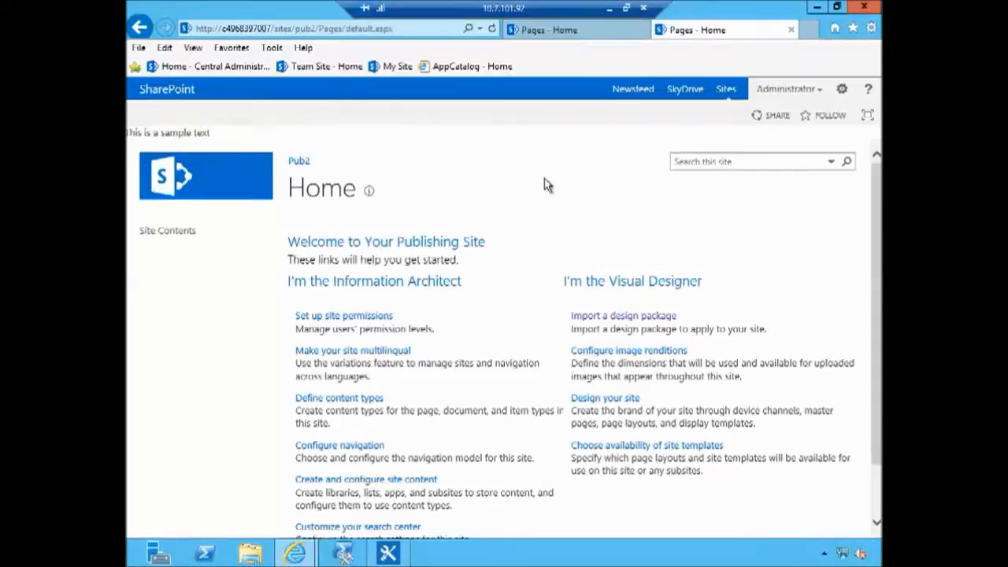